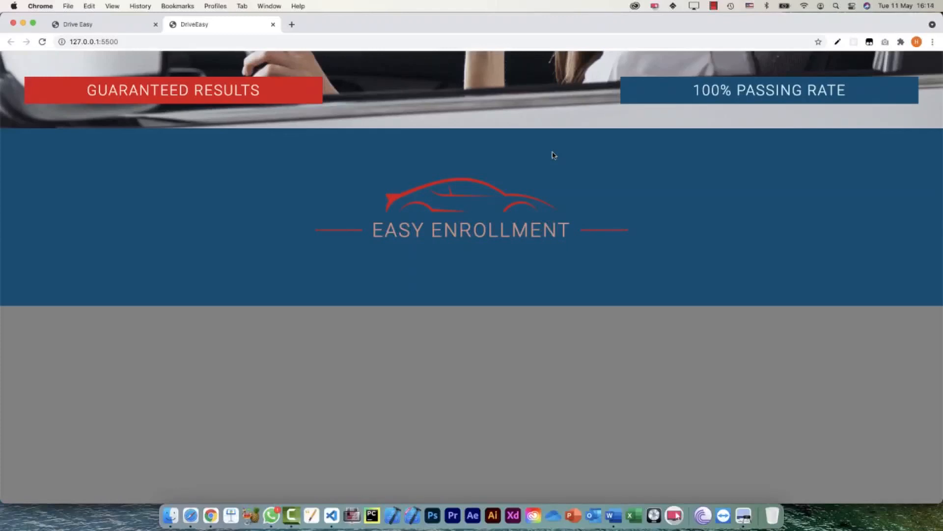
pyautogui.moveTo(342, 308)
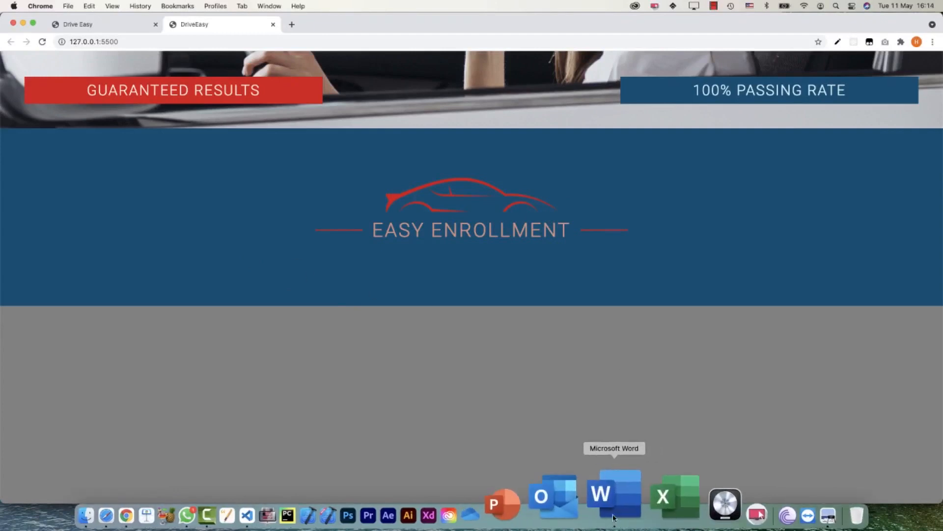
# Open the DriveEasy write-up in Word and scroll to the Easy Enrollment content
pyautogui.click(613, 493)
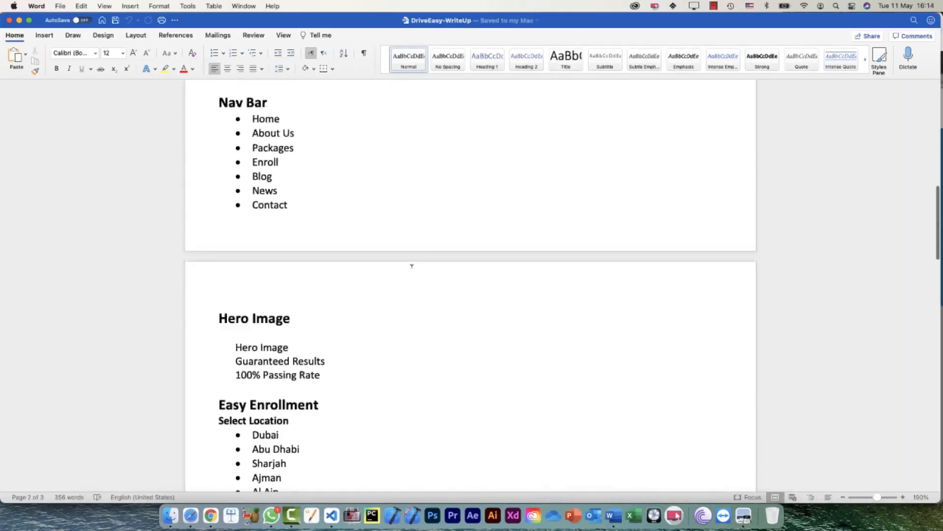
pyautogui.scroll(-3)
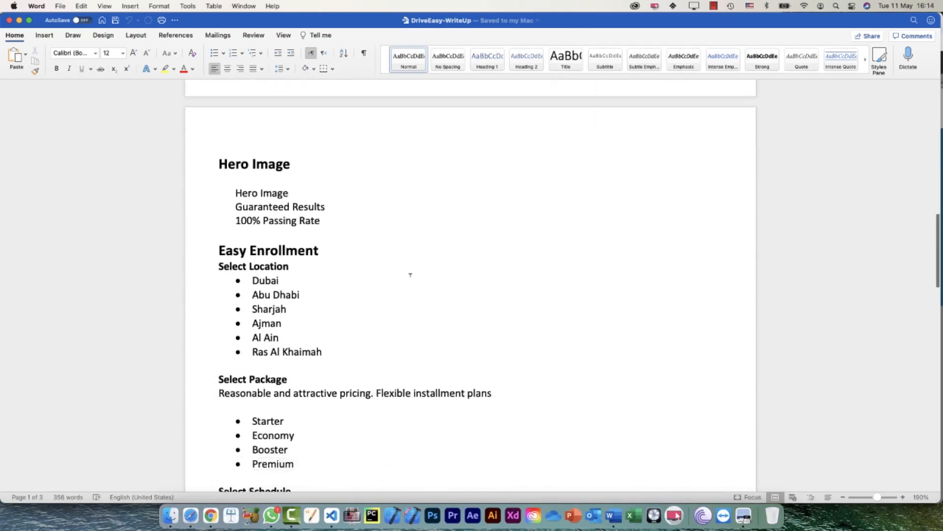
pyautogui.scroll(-3)
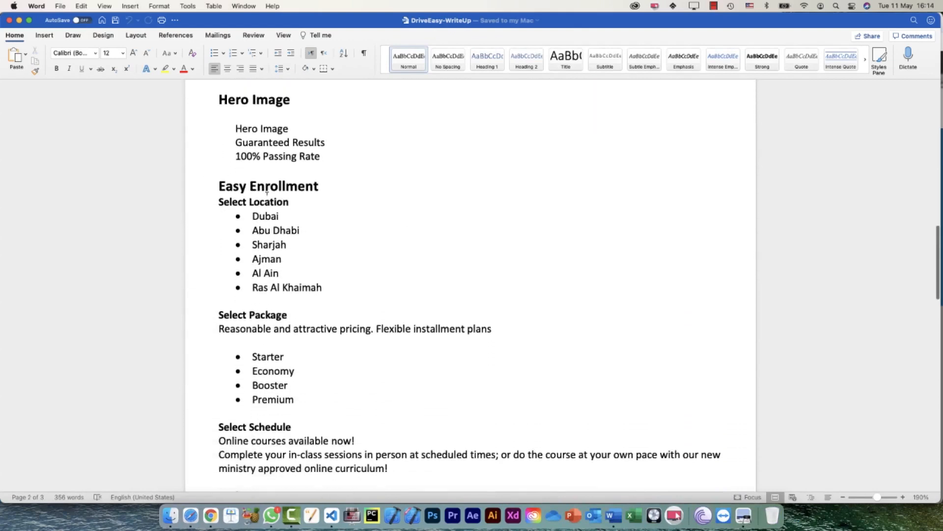
pyautogui.scroll(-3)
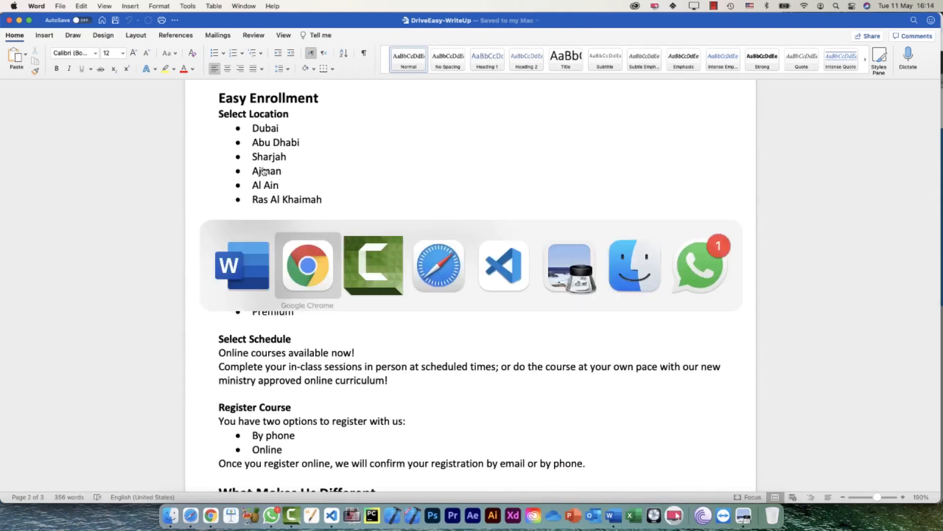
pyautogui.moveTo(503, 264)
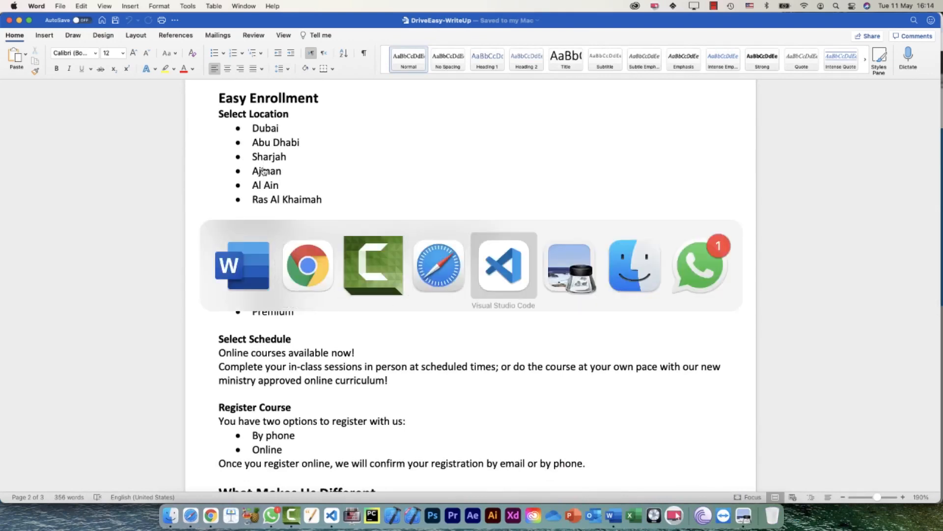
# Add text-align: center to .enrollment-card and open up the first enrollment-card div
pyautogui.click(503, 265)
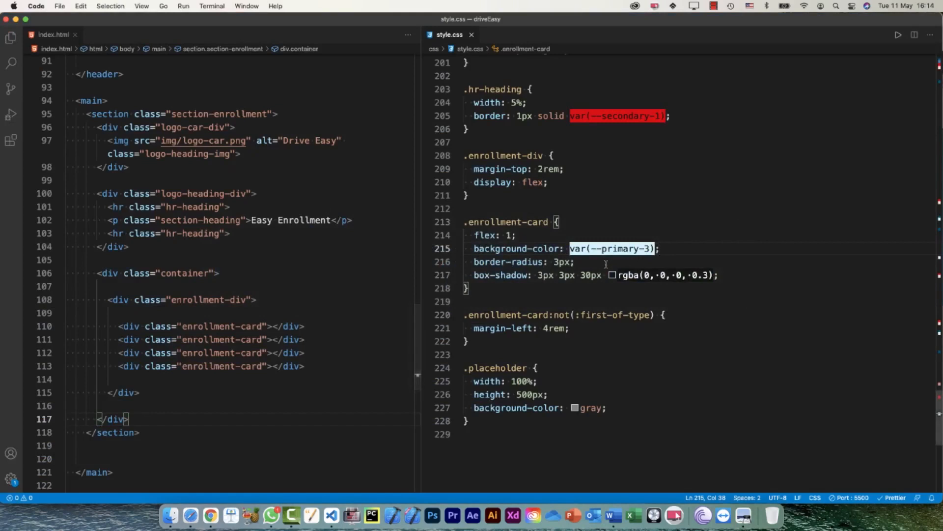
pyautogui.scroll(3)
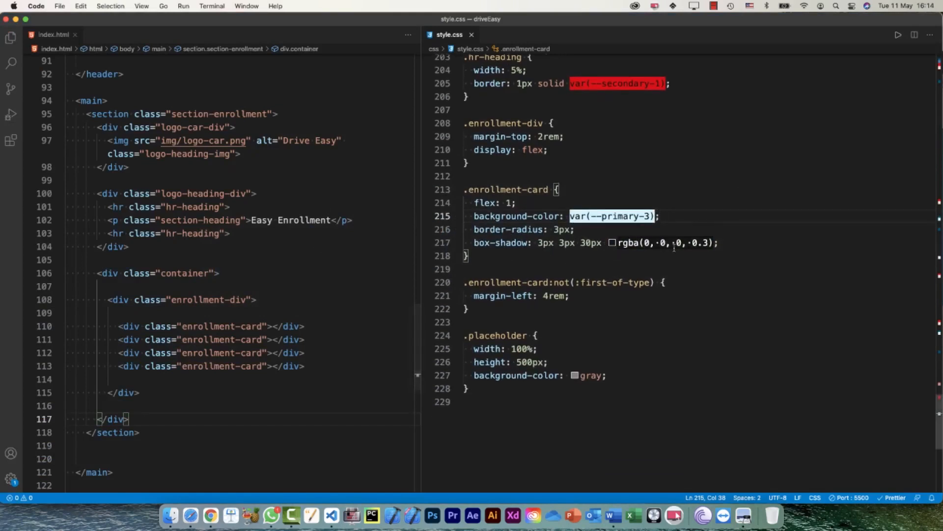
pyautogui.moveTo(792, 244)
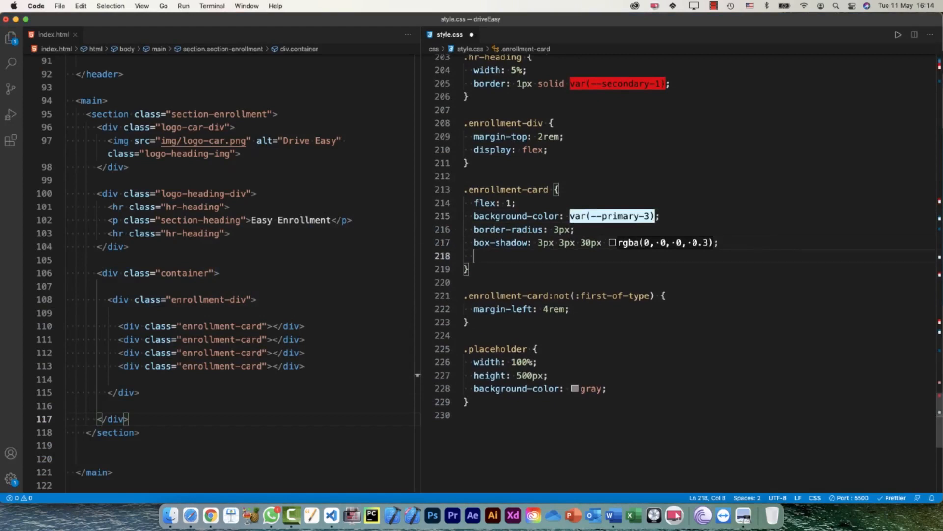
pyautogui.write('texta')
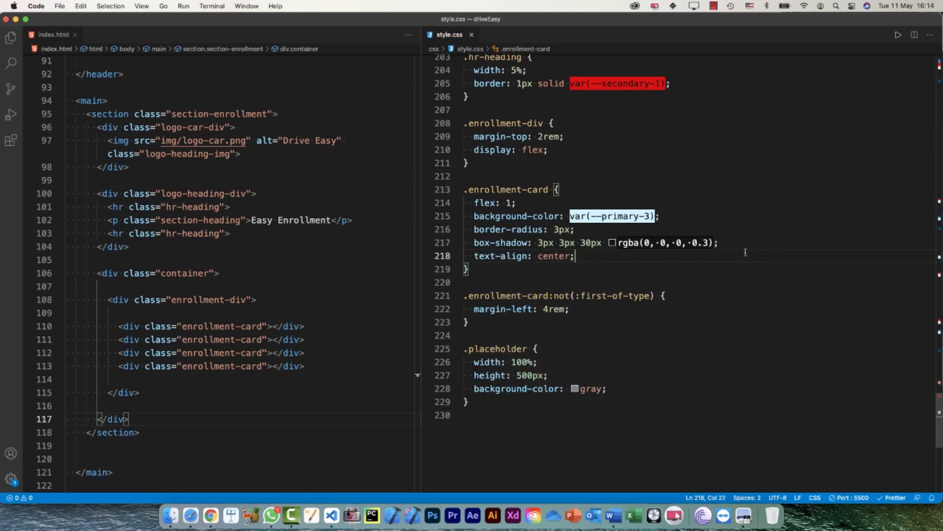
pyautogui.moveTo(269, 252)
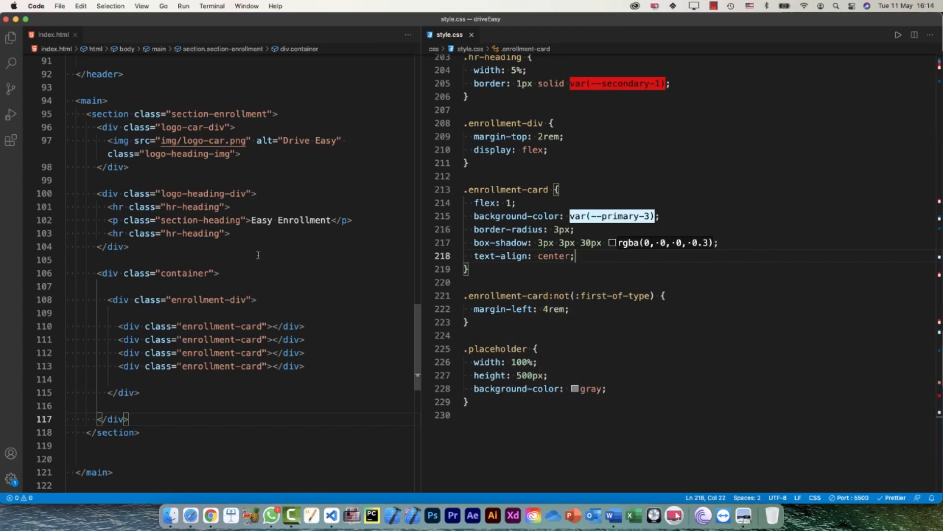
pyautogui.click(274, 254)
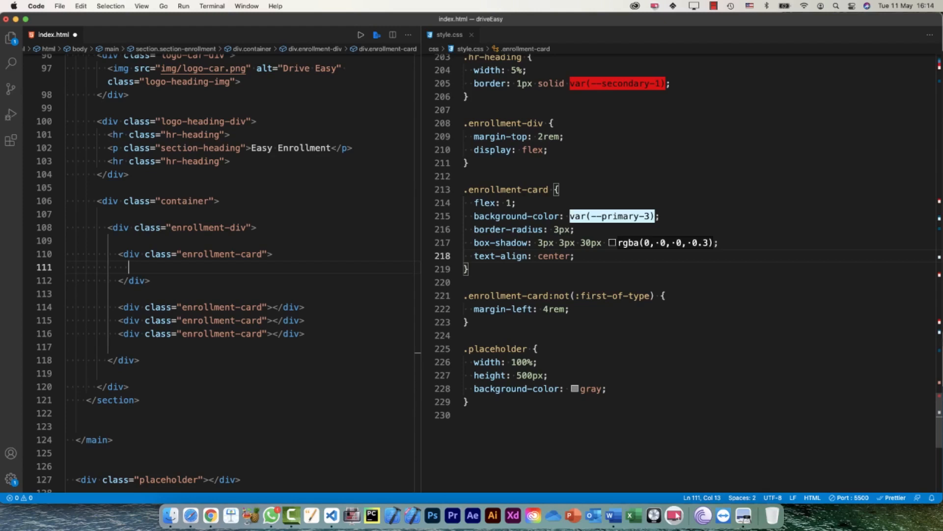
# Add an img.card-icon with src img/location-icon.png and a Location alt to the first card
pyautogui.write('i')
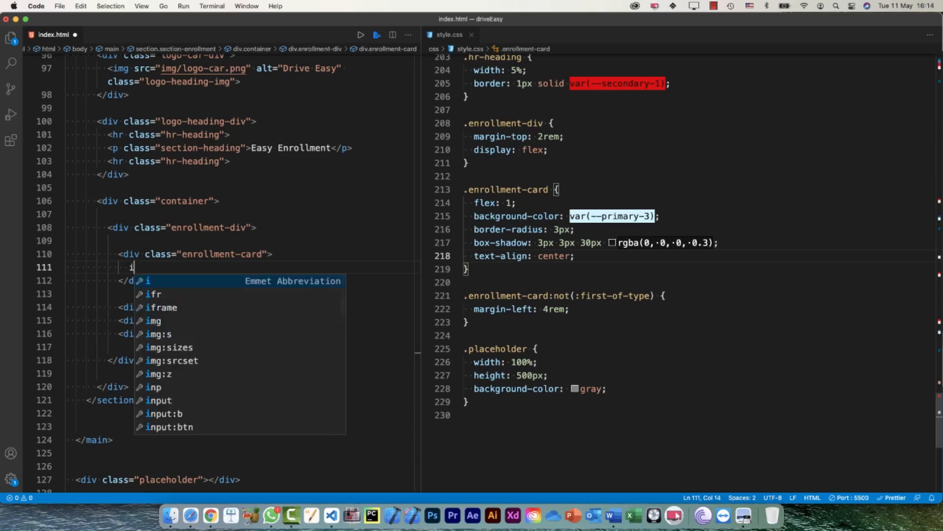
pyautogui.write('mg.')
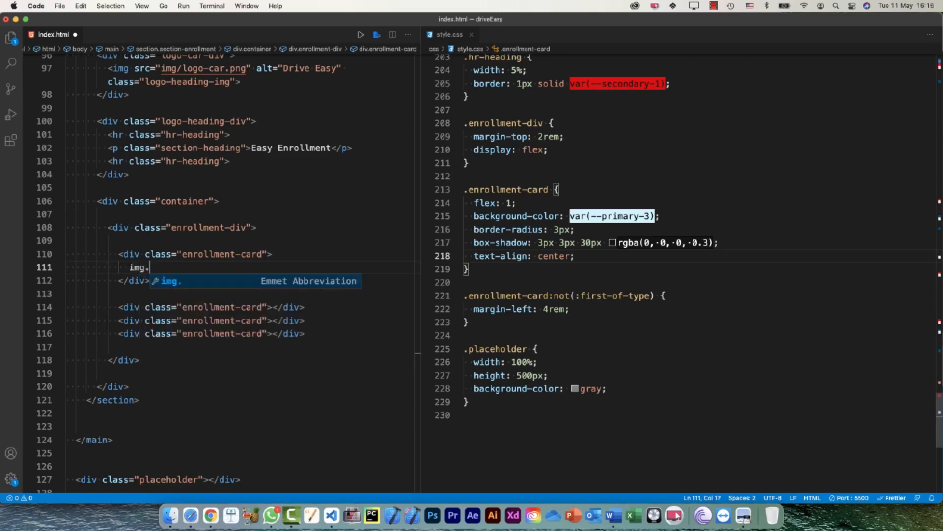
pyautogui.write('card-icon">')
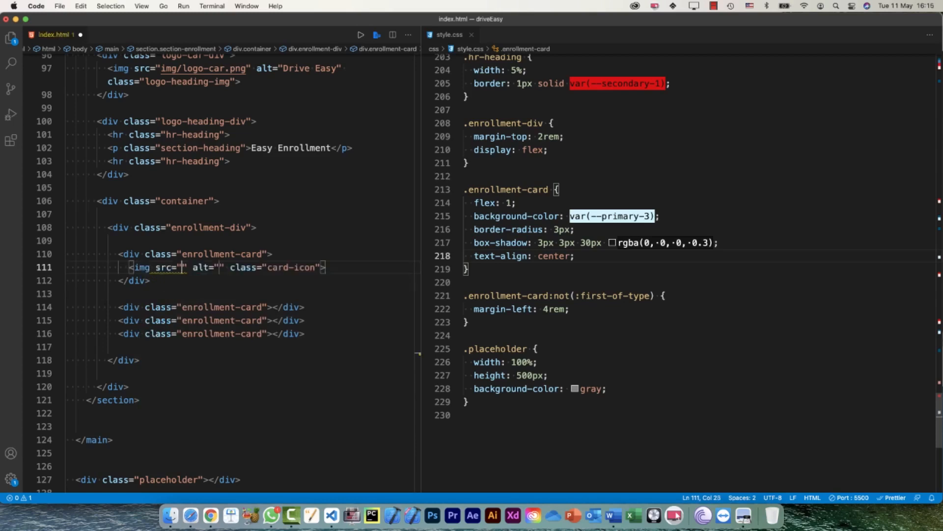
pyautogui.write('img/location-icon.png')
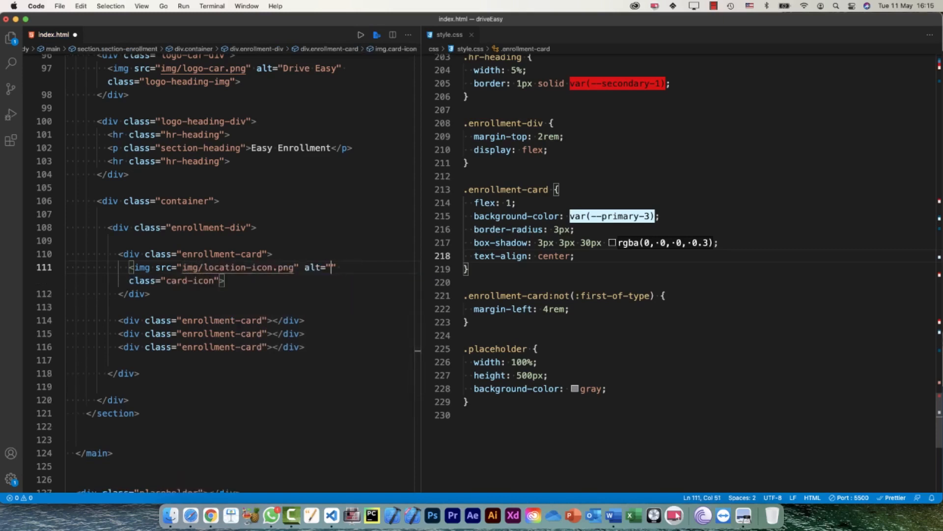
pyautogui.write('Location')
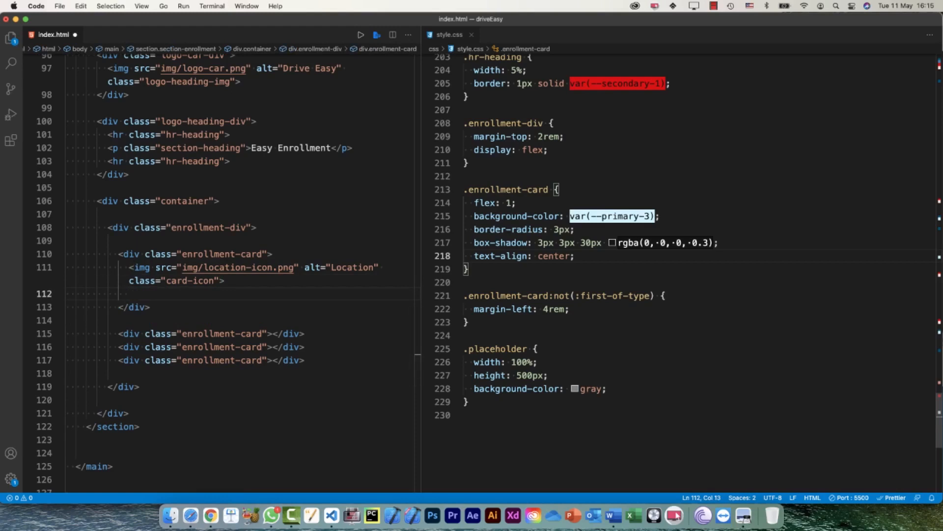
# Add a 'Select Location' card-heading paragraph and duplicated 'Dubai' card-text paragraphs
pyautogui.write('p.card-')
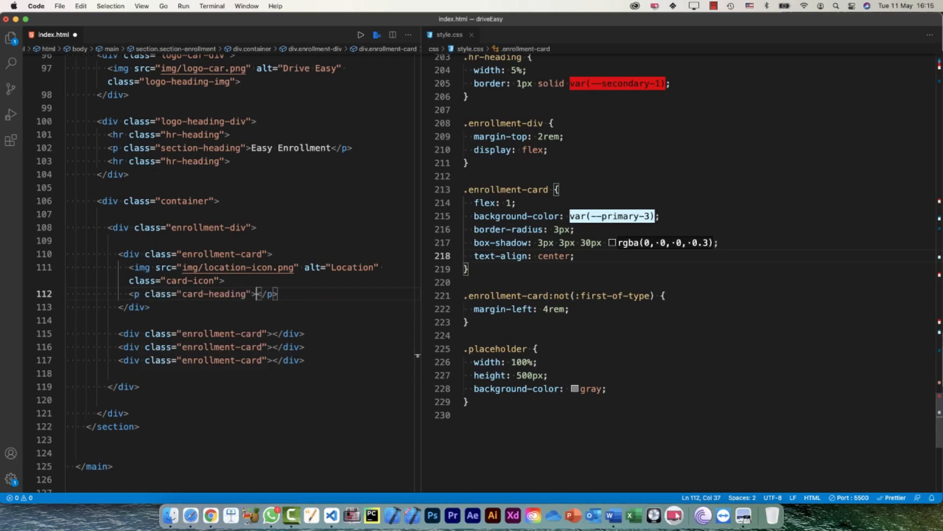
pyautogui.write('Select')
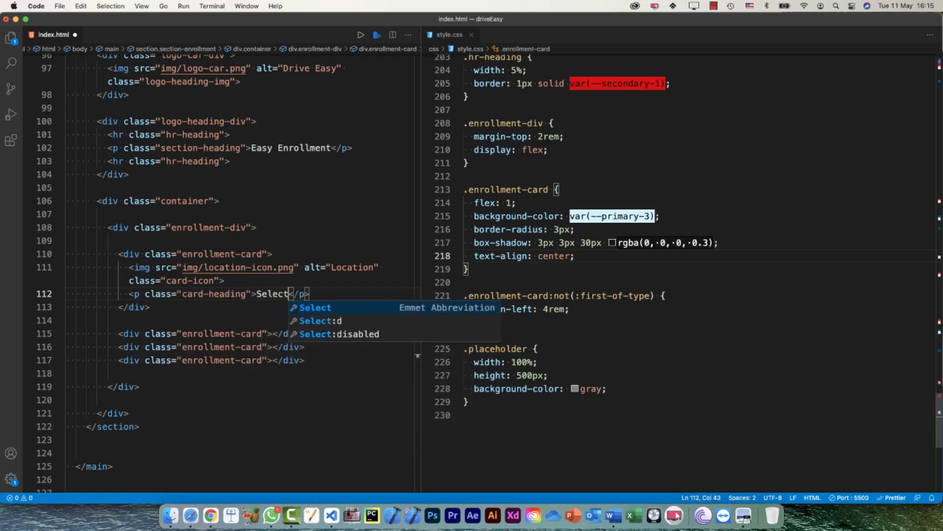
pyautogui.write('Location')
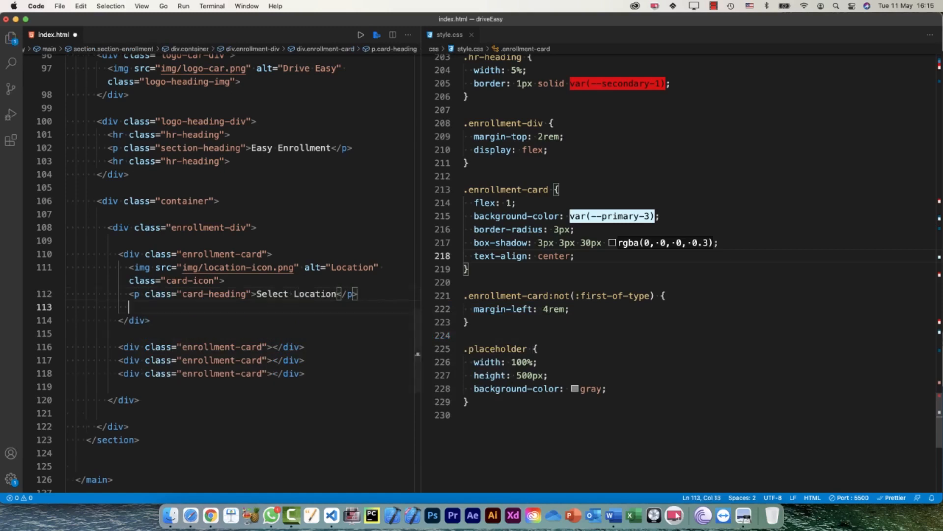
pyautogui.write('p.')
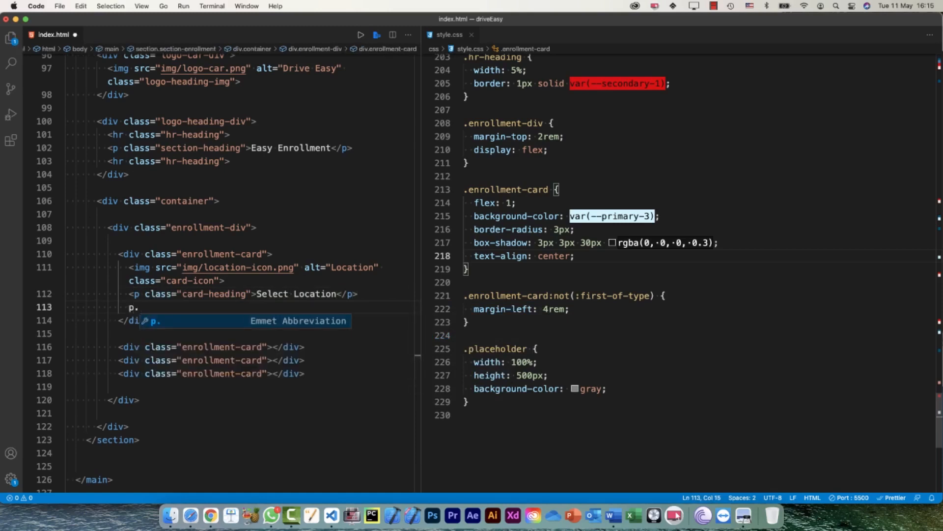
pyautogui.write('card-text"></p>')
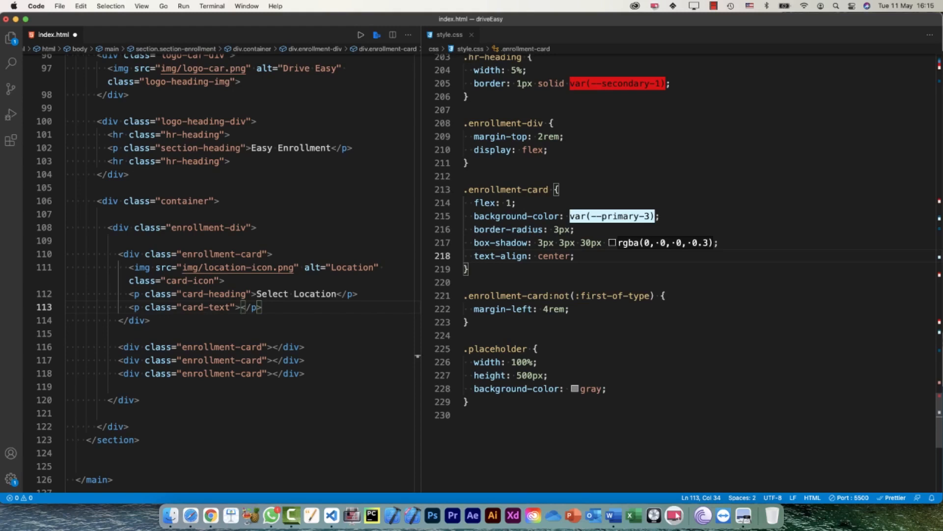
pyautogui.write('Dubai')
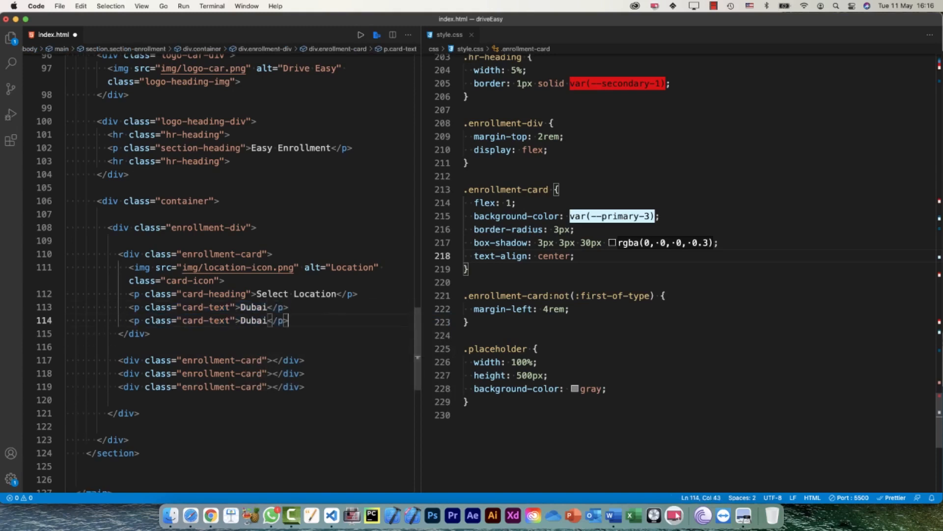
# Replace the duplicated Dubai lines with Abu Dhabi, Sharjah, Ajman, Al Ain and Ras Al Khaimah
pyautogui.doubleClick(254, 319)
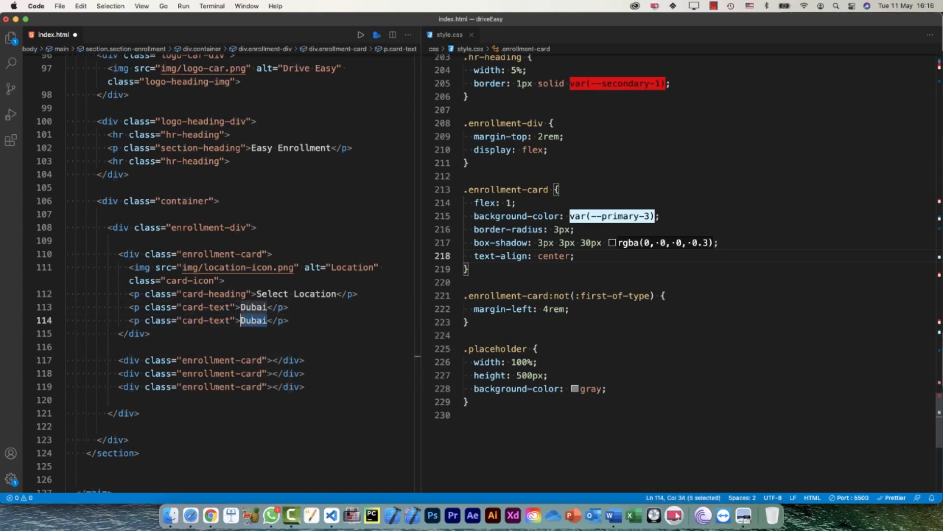
pyautogui.write('Abu Dhabi')
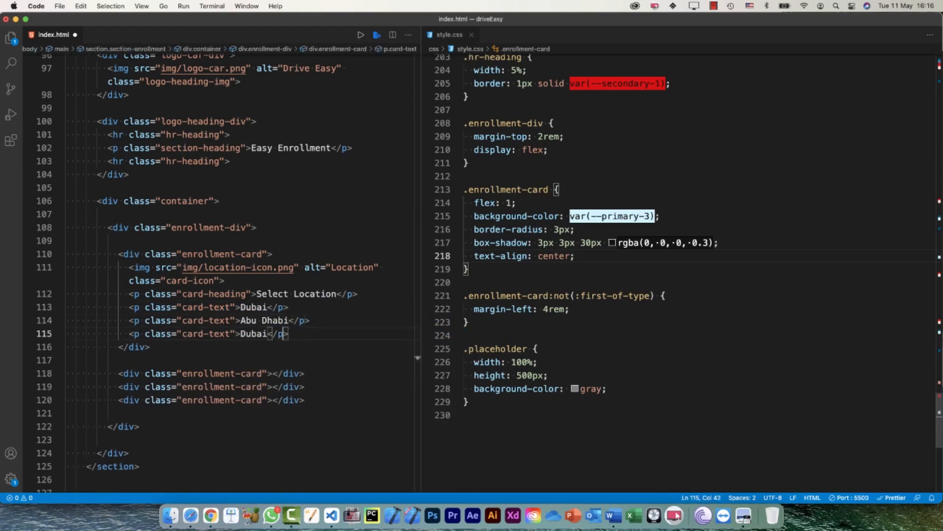
pyautogui.press('backspace')
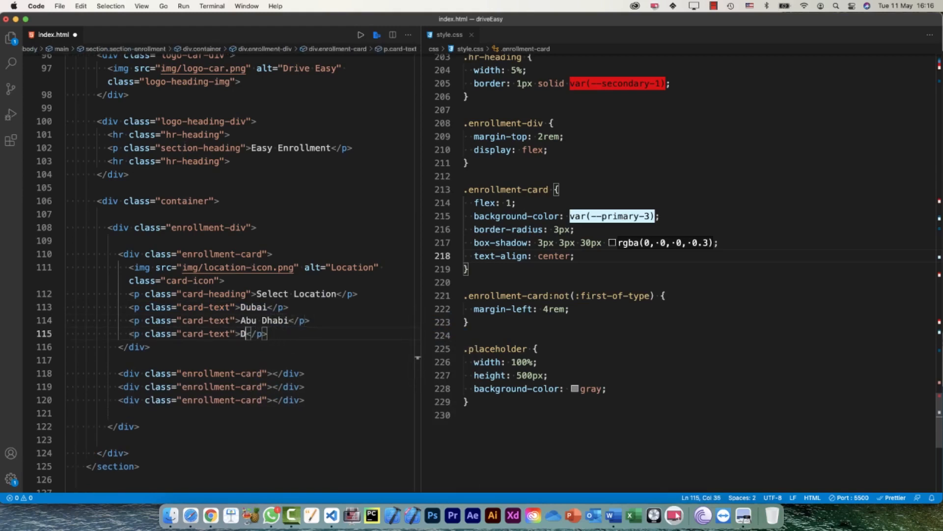
pyautogui.write('Sharjah')
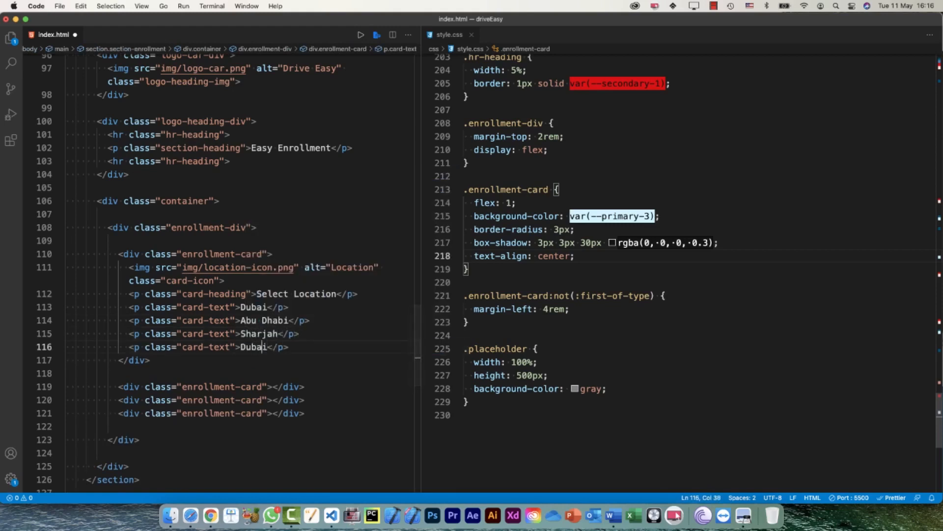
pyautogui.press('Backspace')
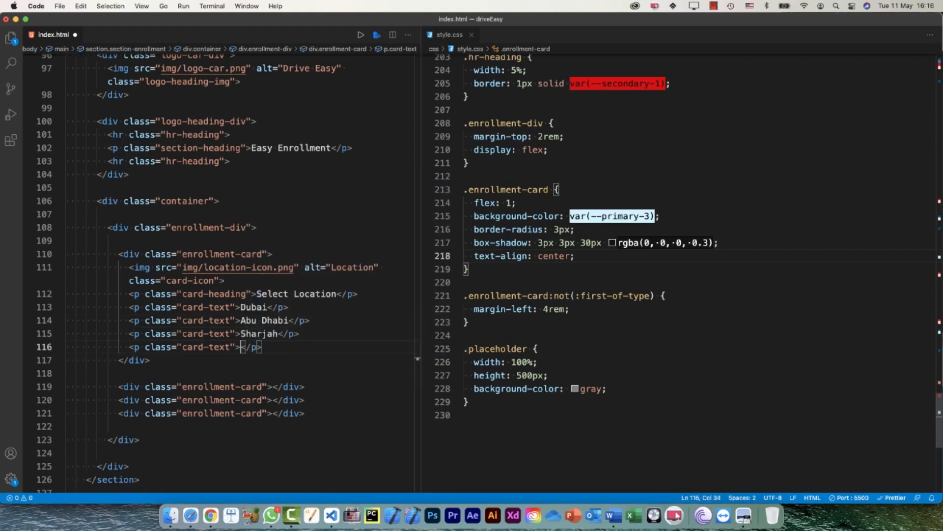
pyautogui.write('Ajamn')
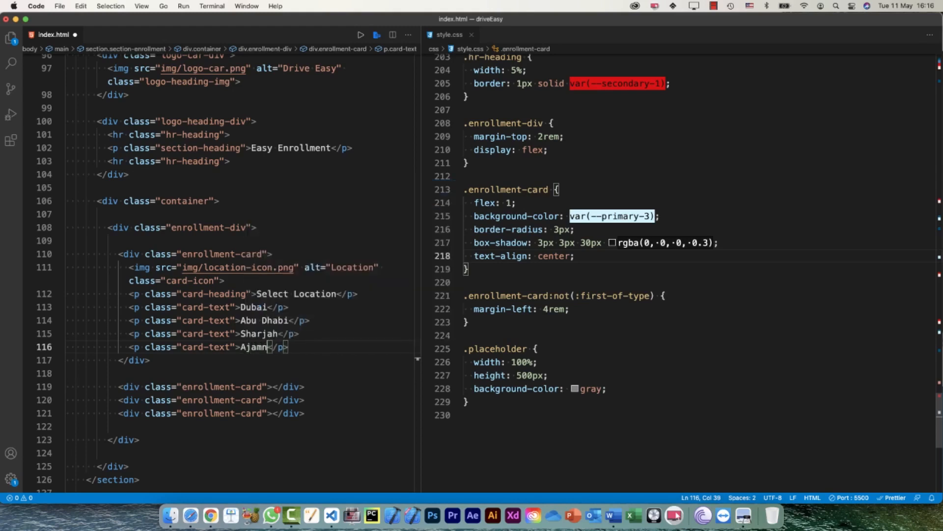
pyautogui.press('Backspace')
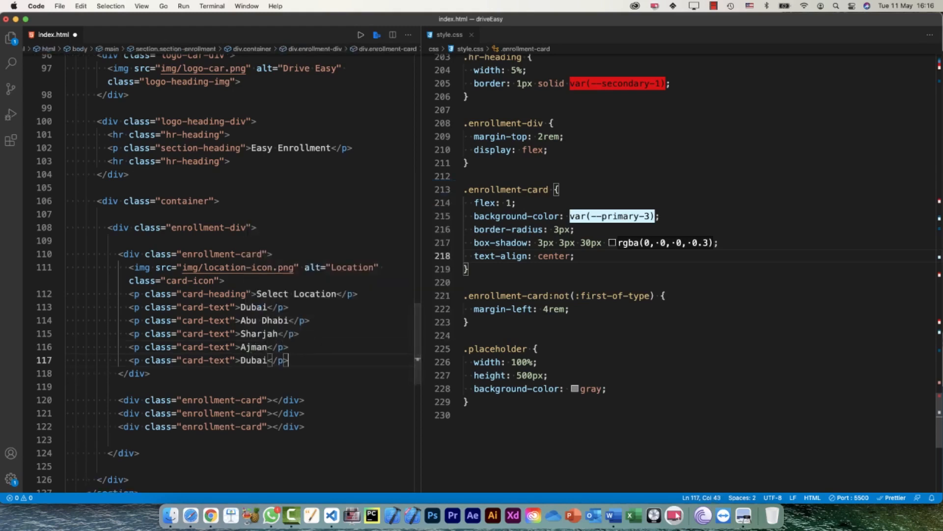
pyautogui.doubleClick(254, 360)
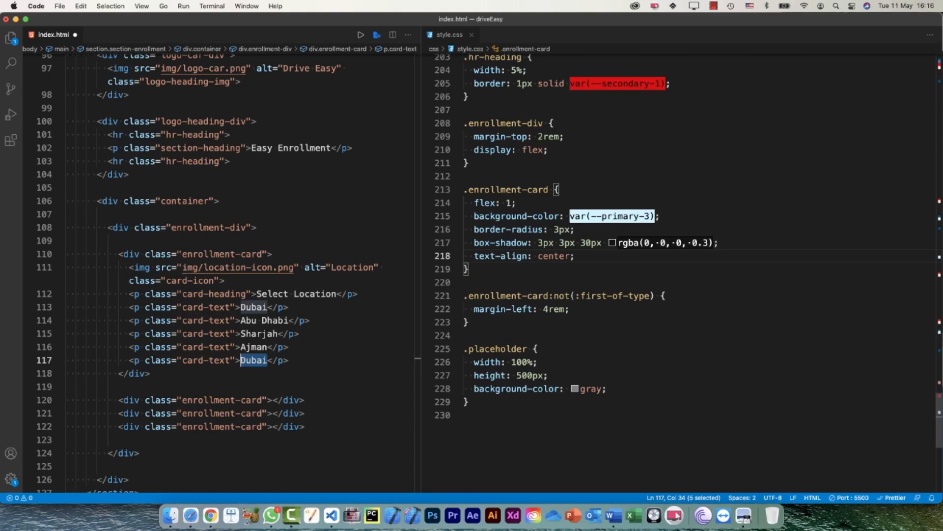
pyautogui.write('Al Ain')
pyautogui.write('<p class="card-text">Dub</p>')
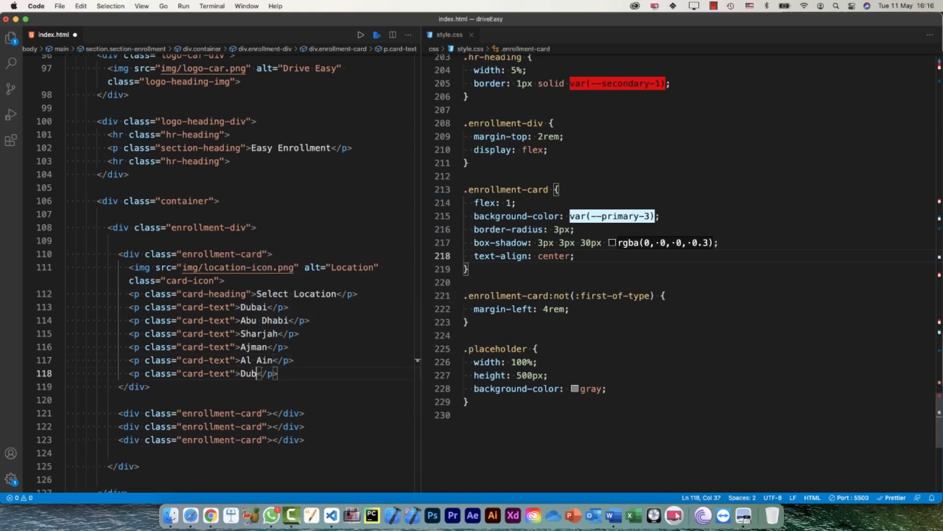
pyautogui.write('Ras Al Khaimah')
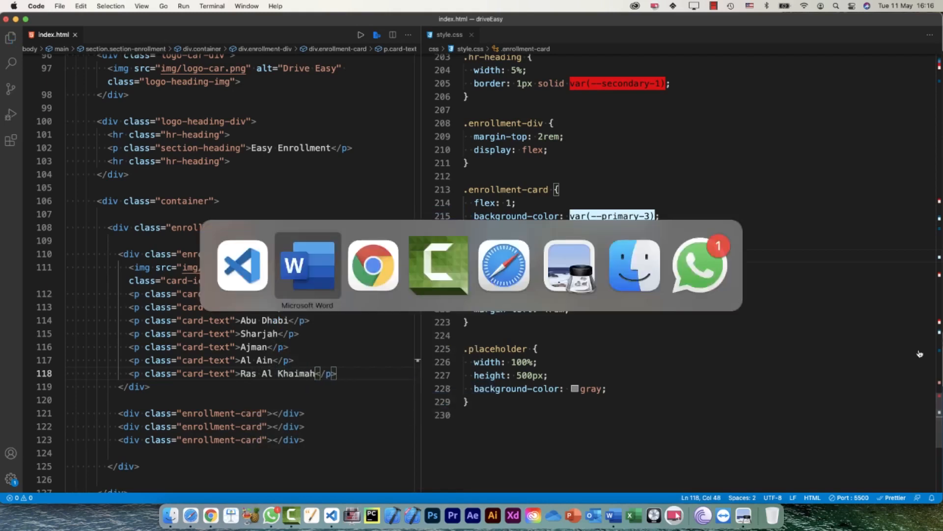
# Place the cursor in style.css below the enrollment-card spacing rule for a new selector
pyautogui.click(373, 265)
pyautogui.write('.')
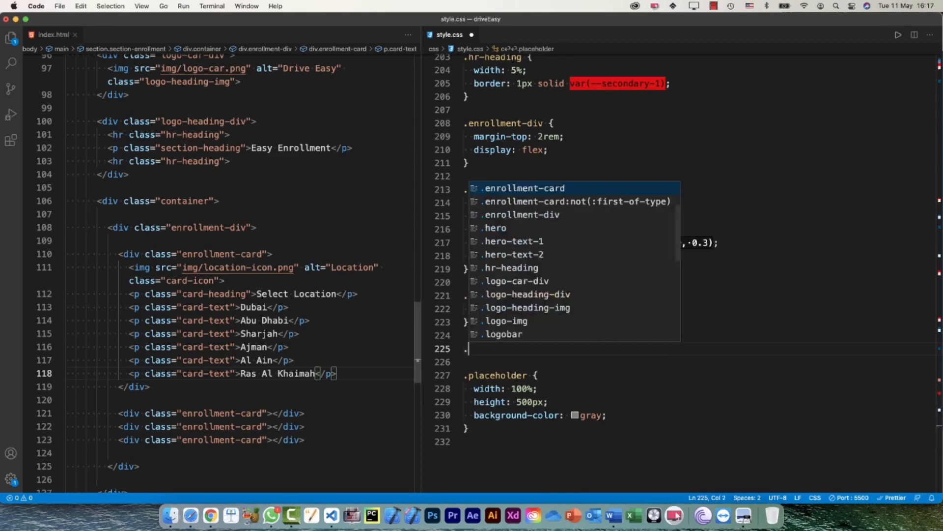
# Start a .card-icon-img rule in style.css with an initial height of 5rem
pyautogui.write('card-cion')
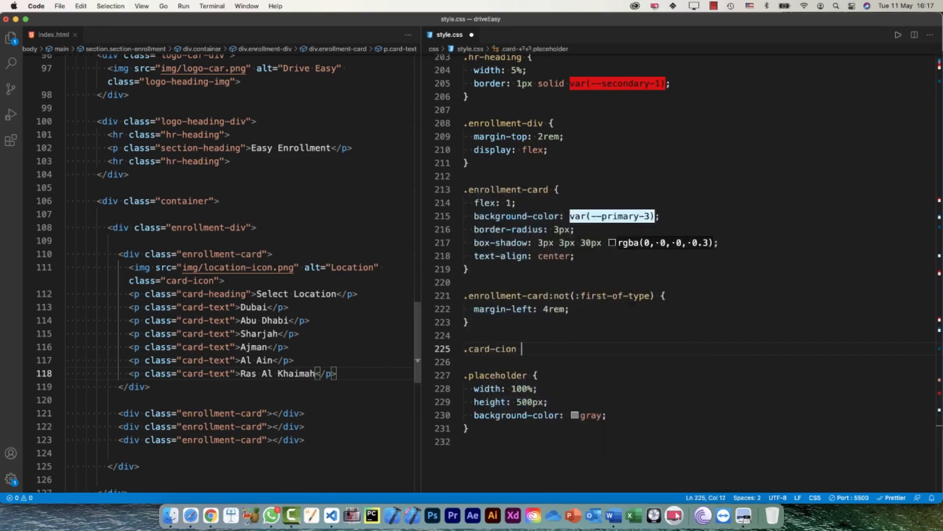
pyautogui.press('backspace')
pyautogui.write('-')
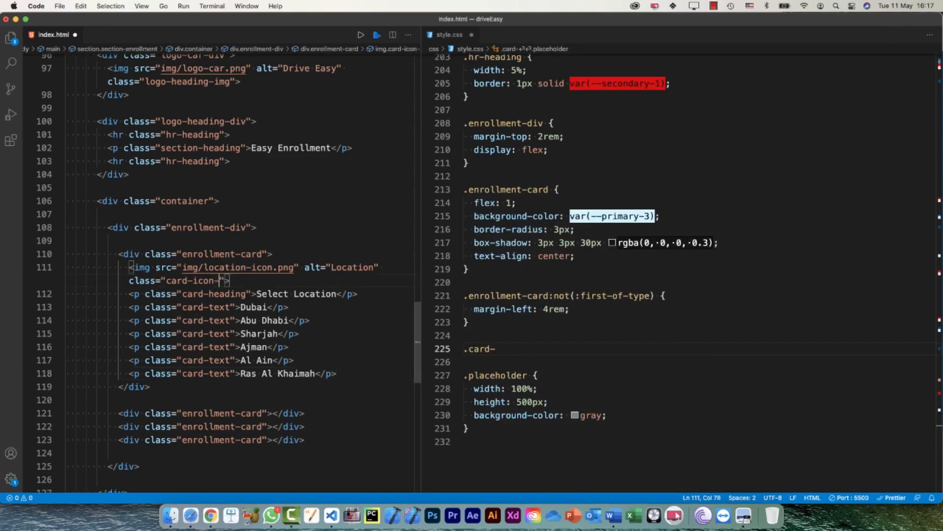
pyautogui.write('img')
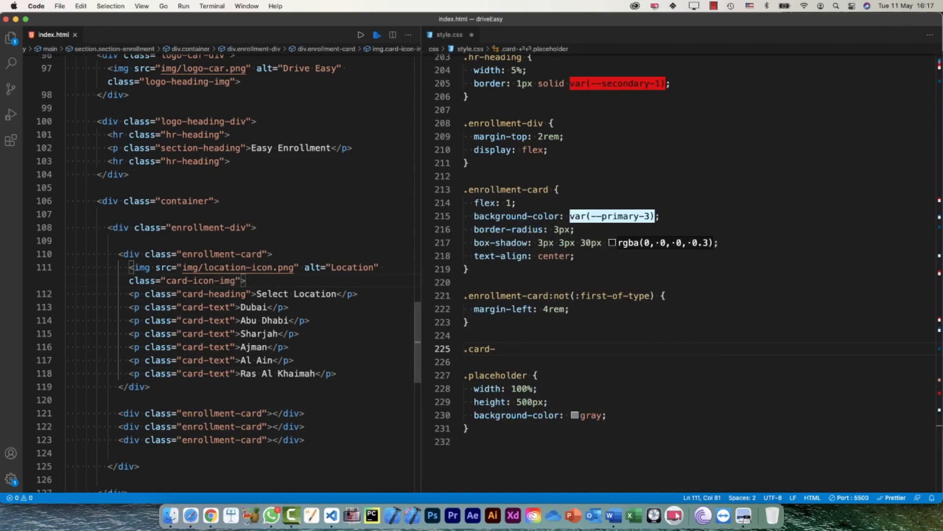
pyautogui.click(511, 348)
pyautogui.write('icon-img')
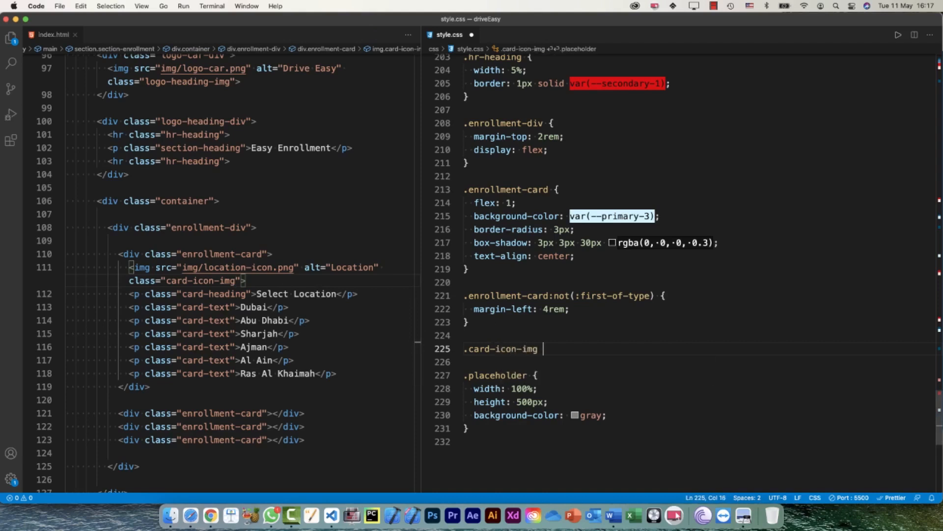
pyautogui.write('{')
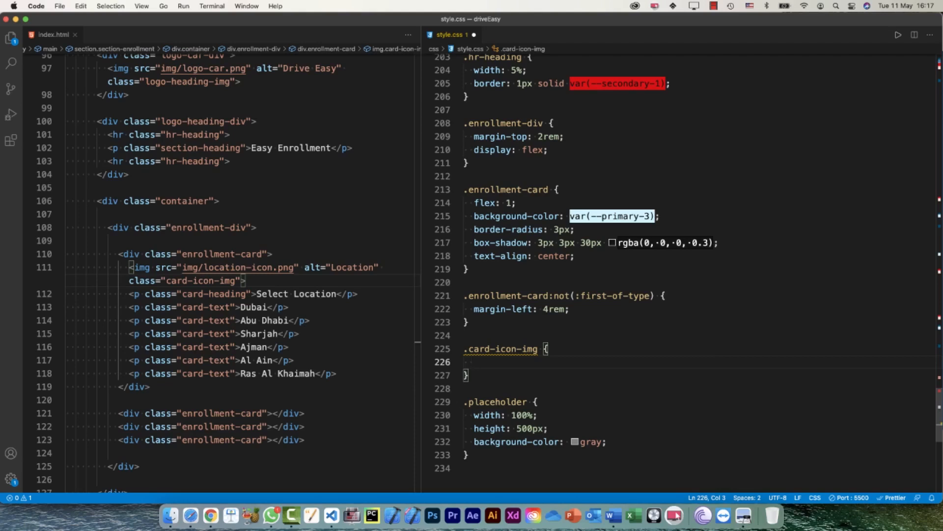
pyautogui.write('hegiht:')
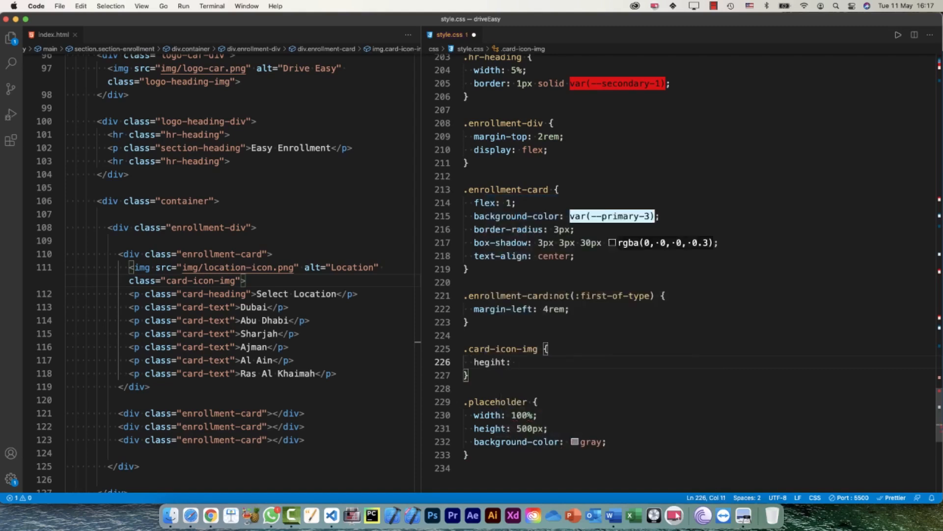
pyautogui.write('5rem;')
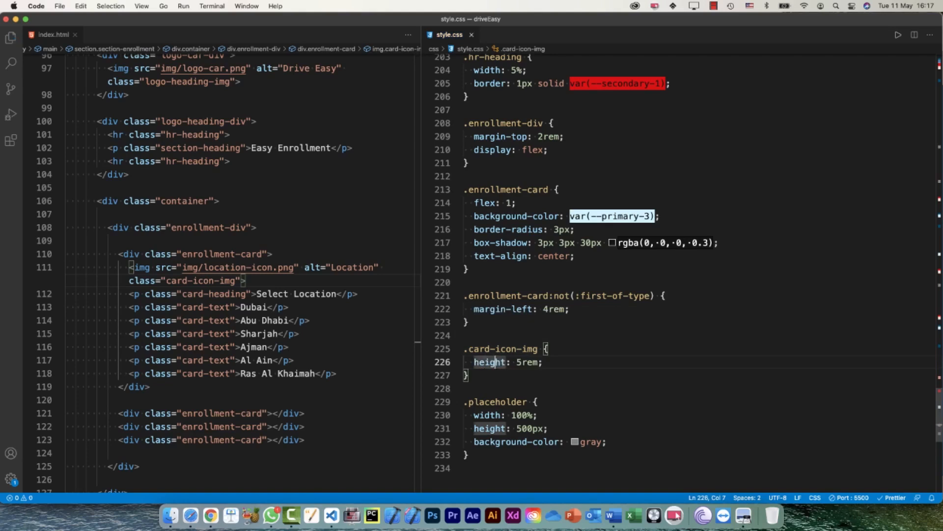
# Change the icon height to 8rem and add a margin of 2rem 0
pyautogui.scroll(3)
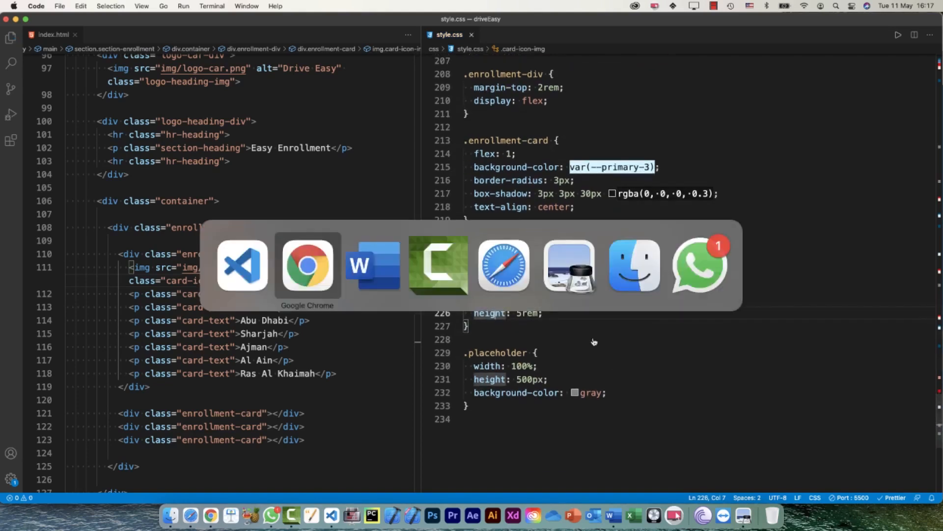
pyautogui.click(307, 265)
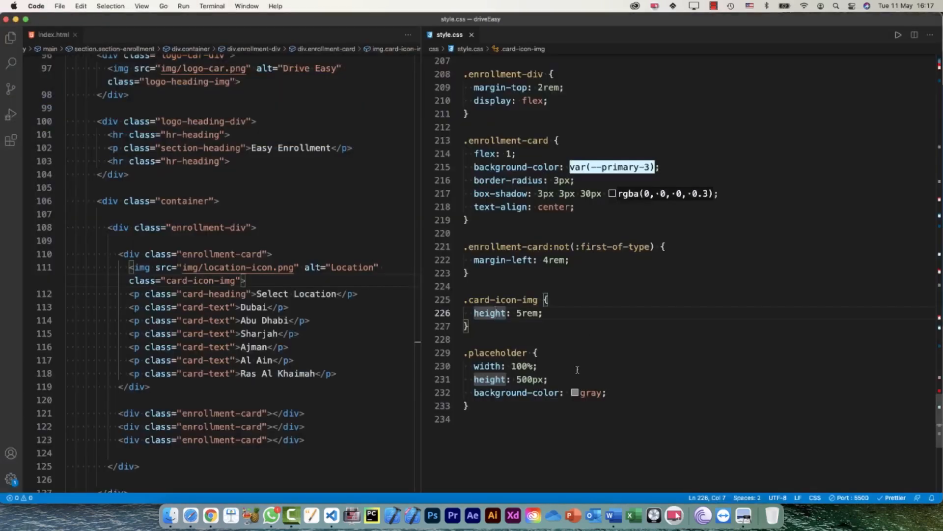
pyautogui.click(497, 313)
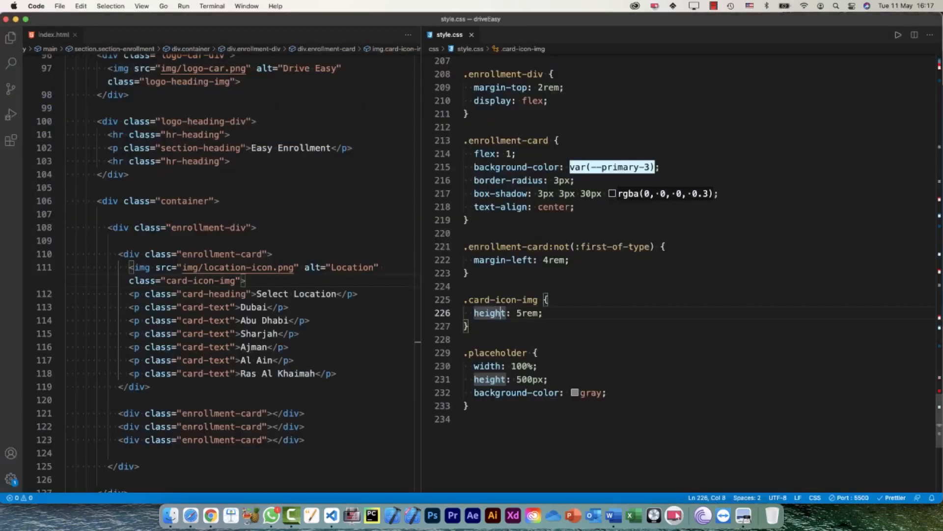
pyautogui.write('8')
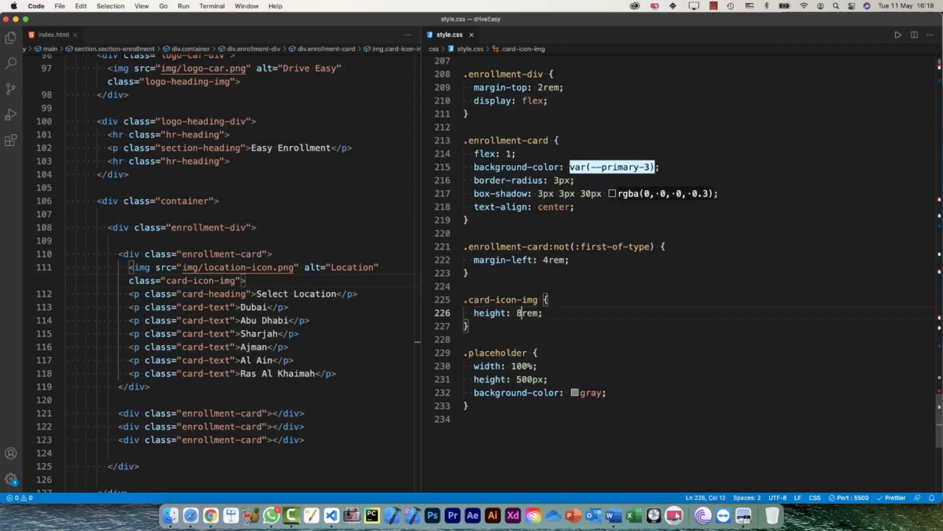
pyautogui.click(209, 516)
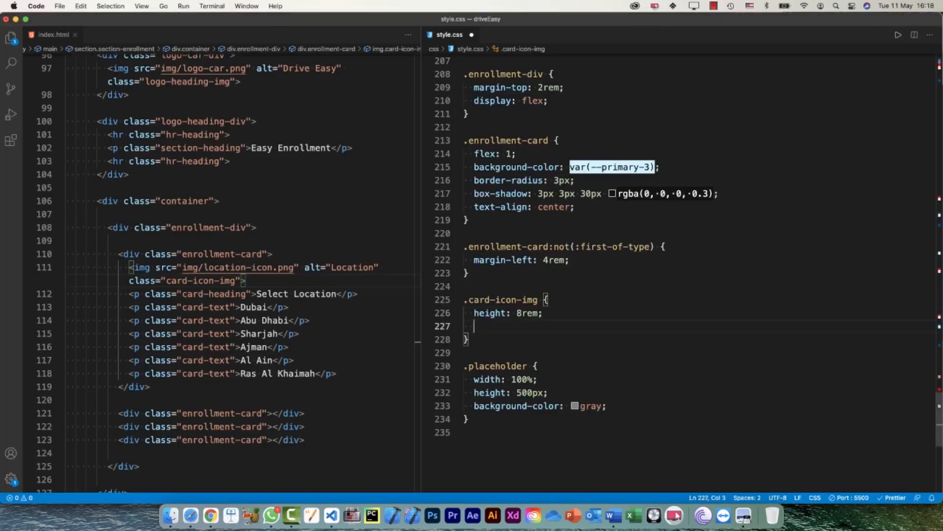
pyautogui.write('margin-top:')
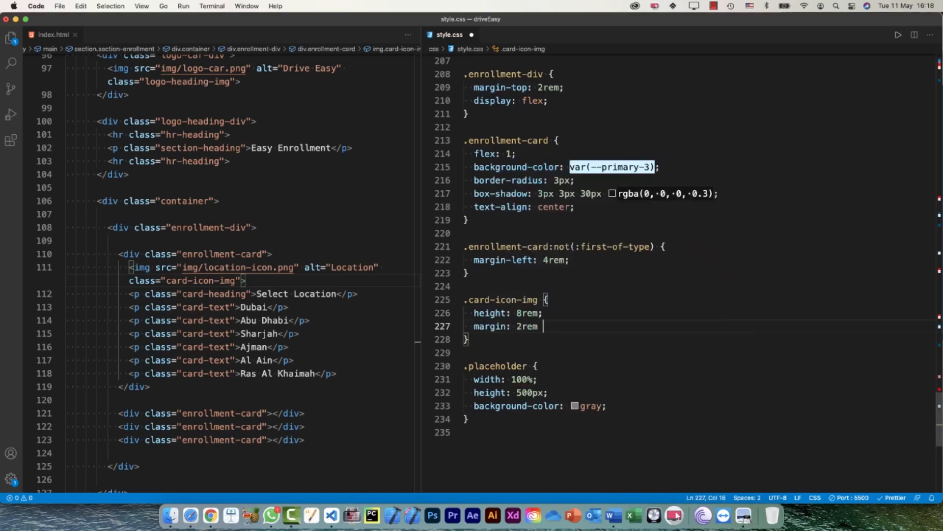
pyautogui.write('0;')
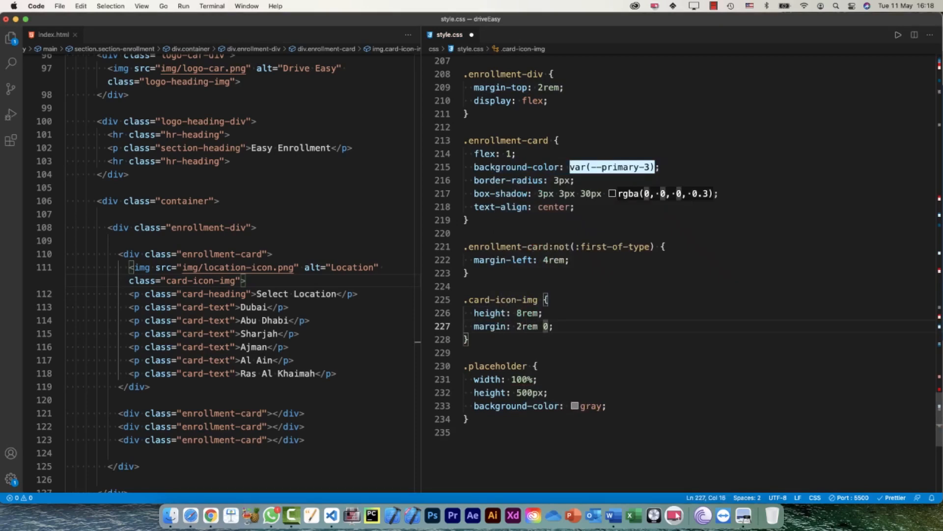
pyautogui.click(210, 515)
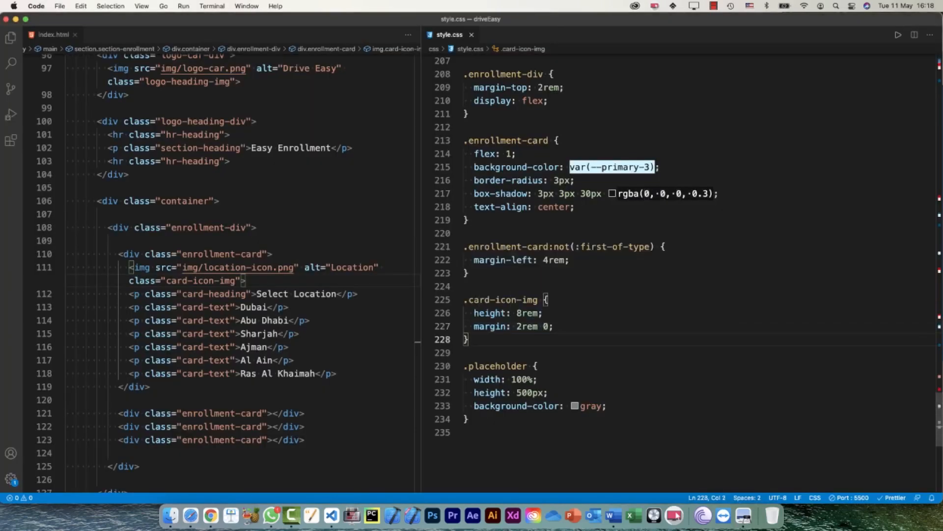
# Write a .card-heading rule with text-transform uppercase and a 2.5rem font size
pyautogui.write('.card-heading')
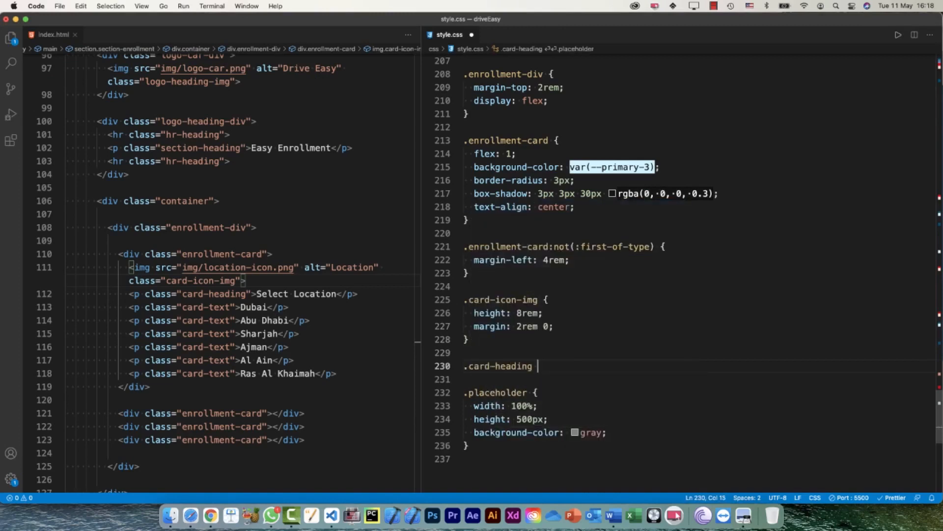
pyautogui.write('text-transform: uppercase;')
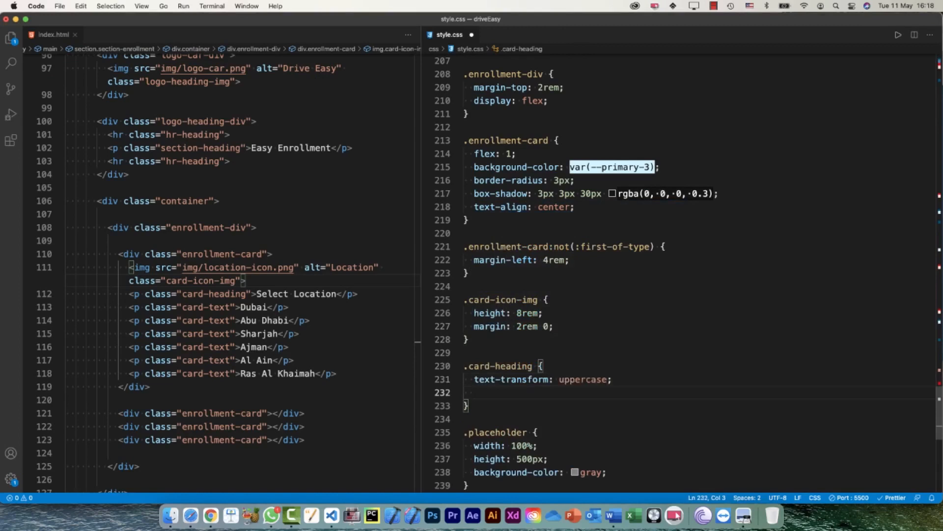
pyautogui.write('font-size: ;')
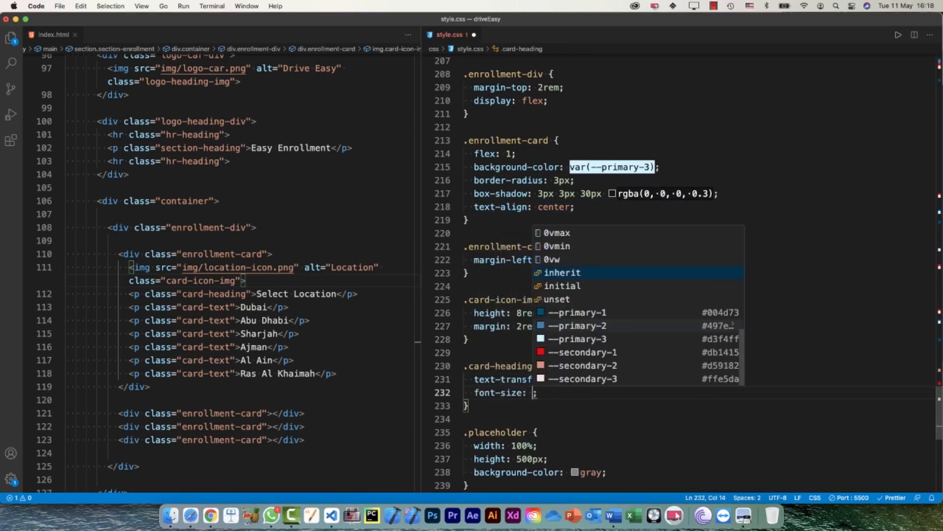
pyautogui.write('2.5rem')
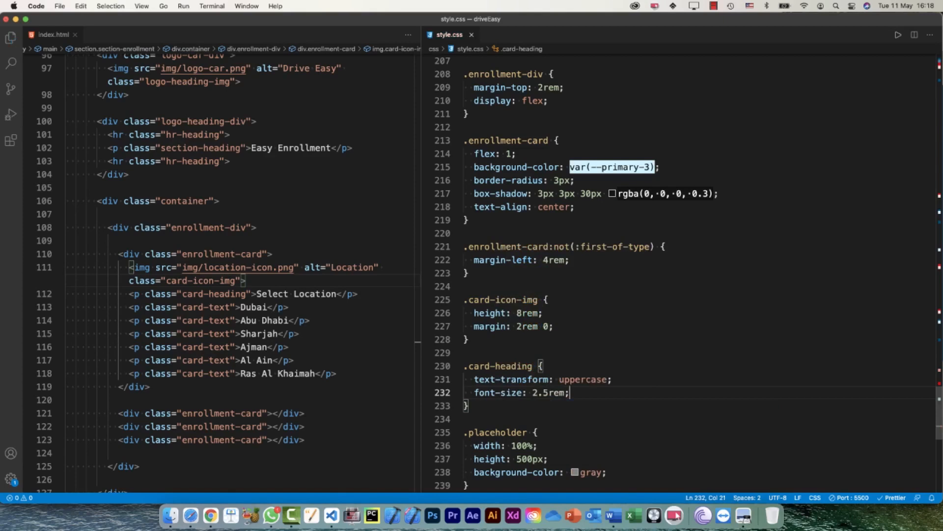
pyautogui.press('enter')
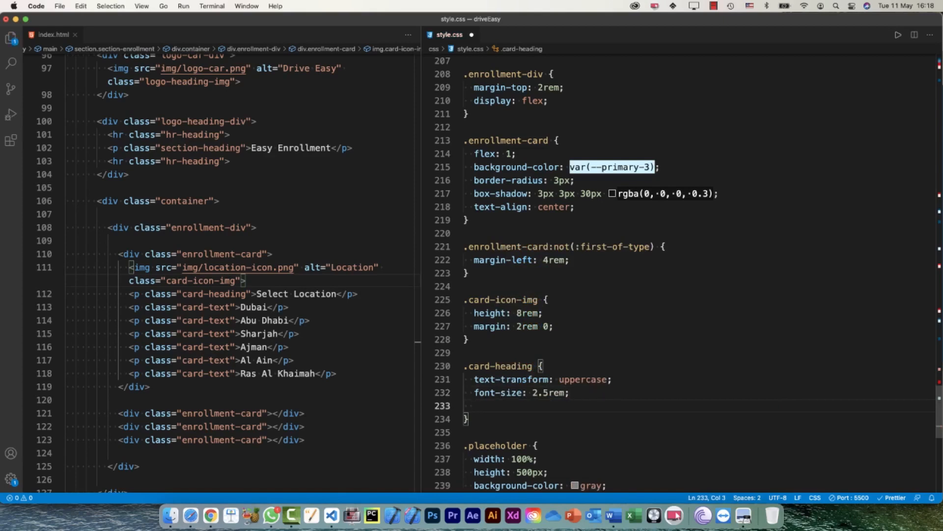
# Add font-weight 400, change the heading font size to 2.2rem, and add margin-bottom 2rem
pyautogui.write('fontw')
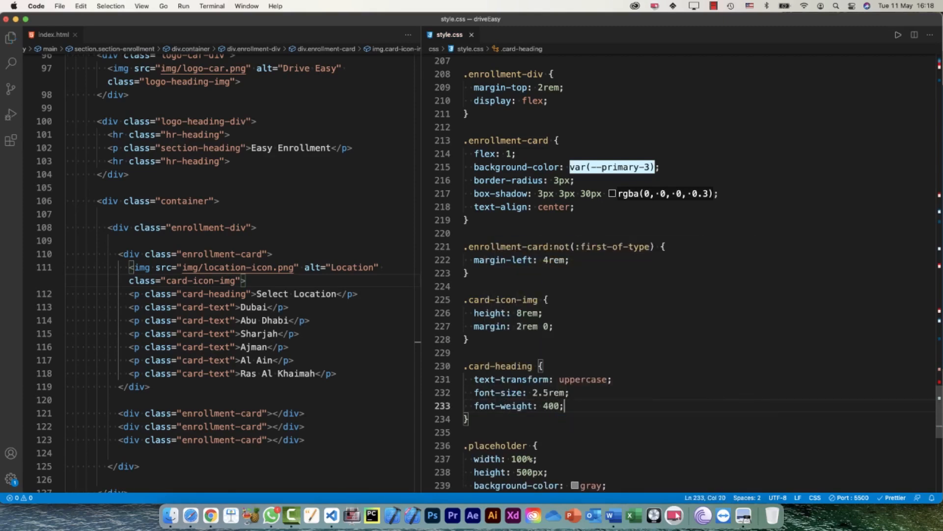
pyautogui.click(210, 515)
pyautogui.write('2')
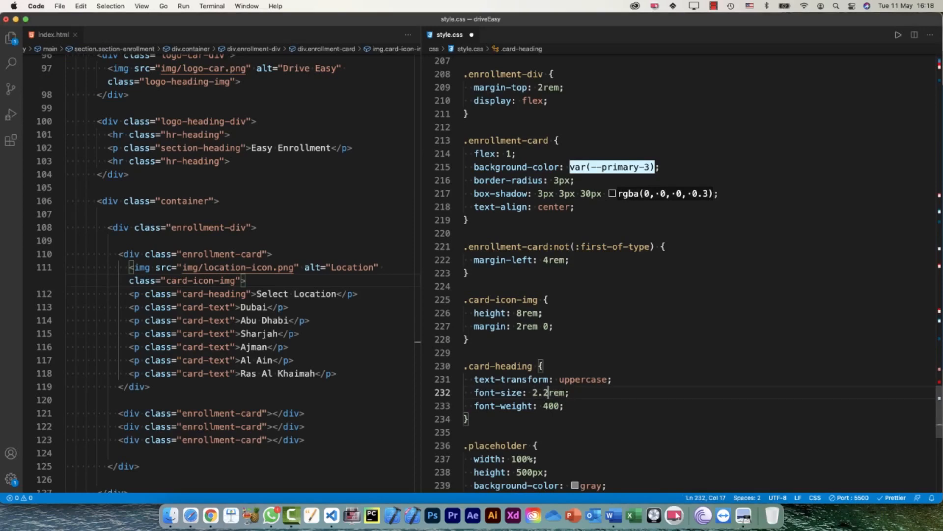
pyautogui.click(209, 515)
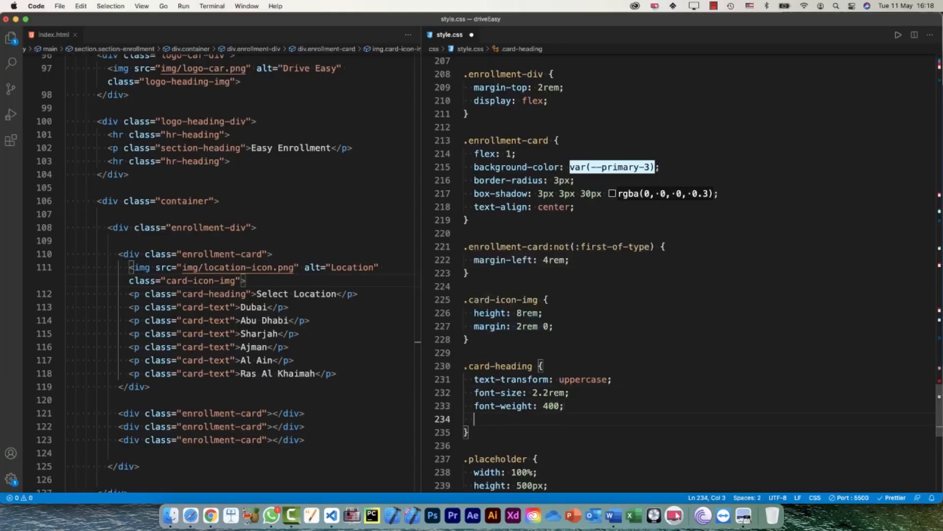
pyautogui.write('margin-bottom: 1rem;')
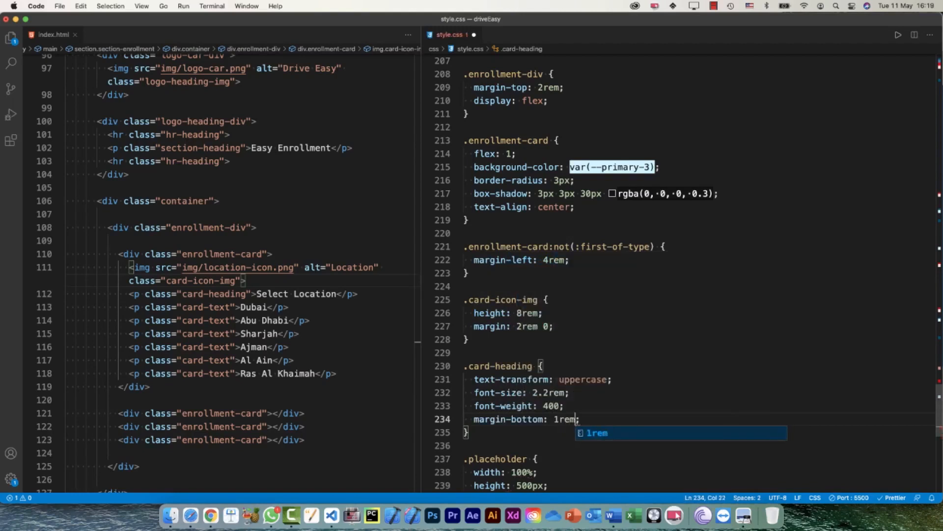
pyautogui.click(209, 516)
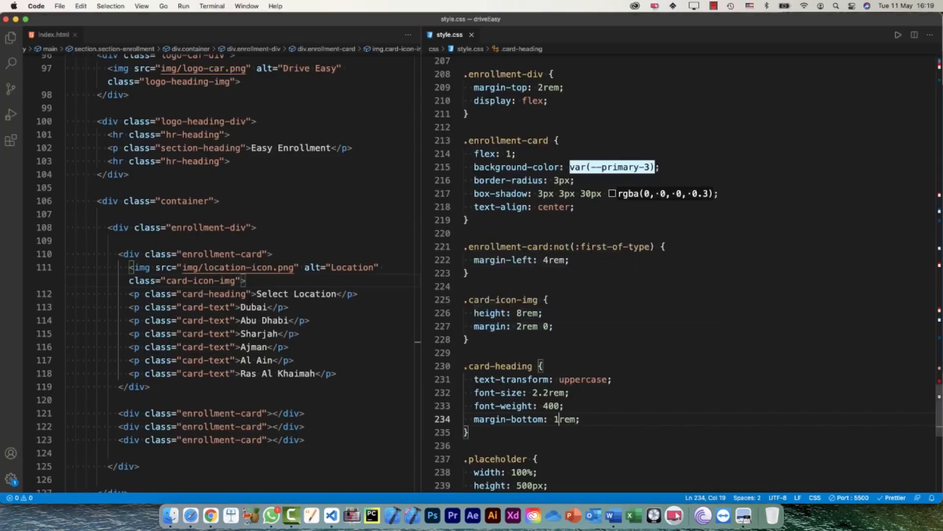
pyautogui.click(209, 516)
pyautogui.write('2')
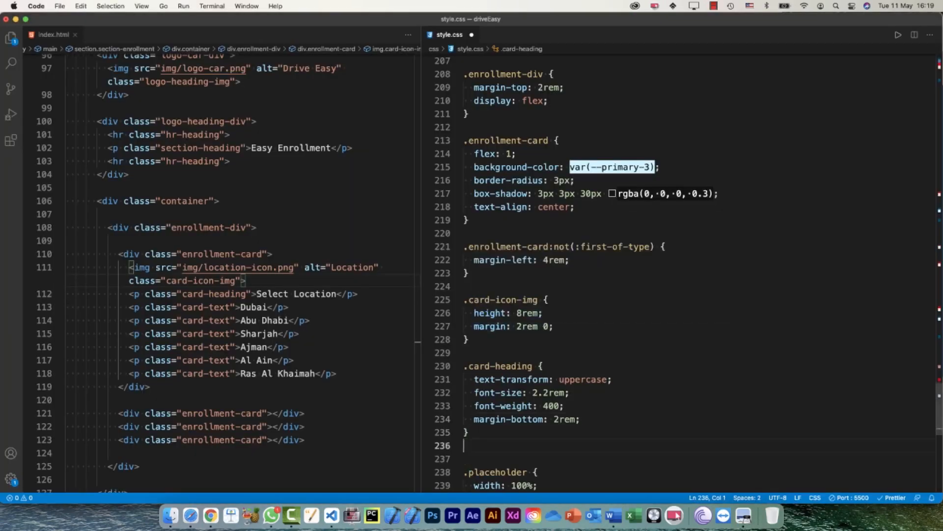
# Add .card-text at 1.6rem with 2.5rem line-height, and .card-text:last-of-type with margin-bottom 2rem
pyautogui.write('.pa')
pyautogui.write('font-size: 1.6rem;')
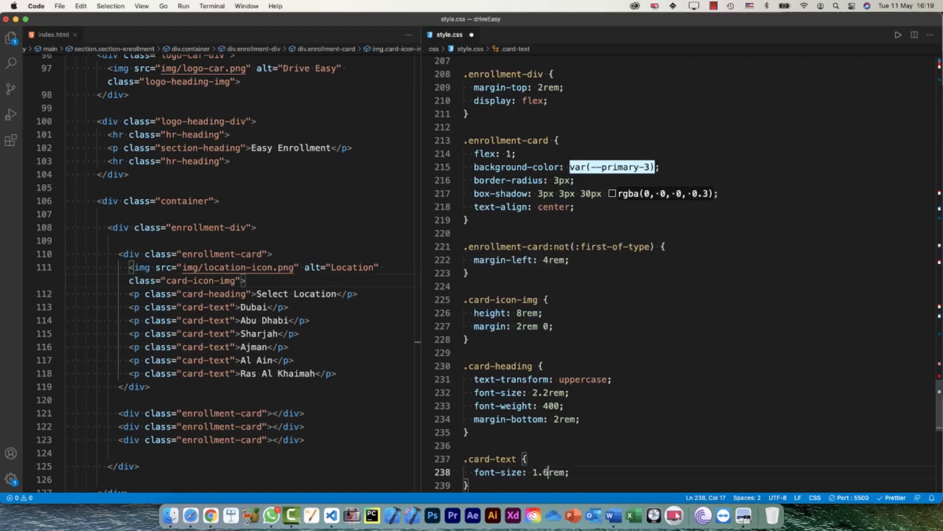
pyautogui.click(209, 516)
pyautogui.write('line-height: ;')
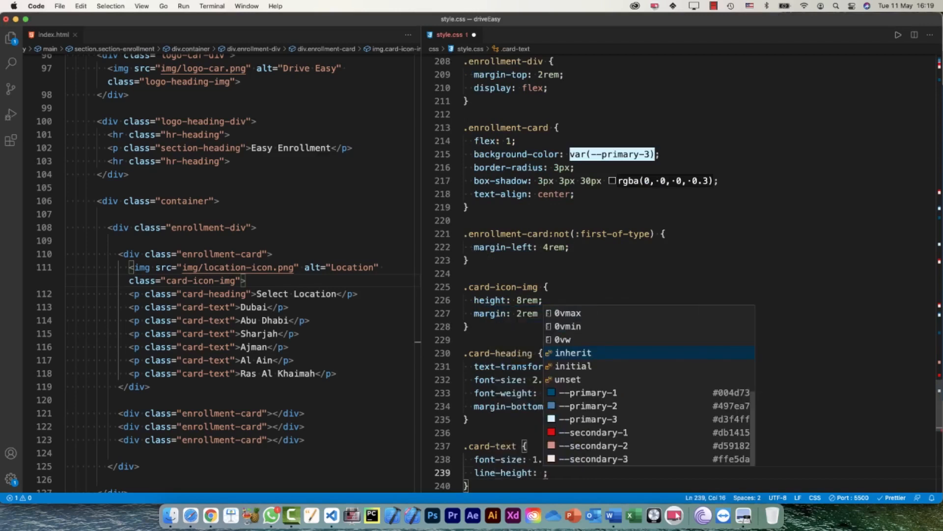
pyautogui.click(210, 515)
pyautogui.write('5rem')
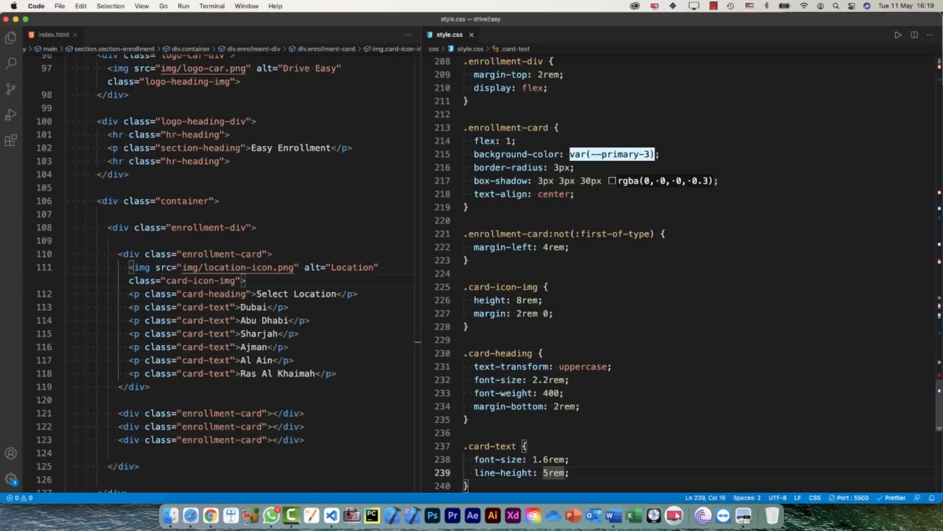
pyautogui.click(209, 516)
pyautogui.write('2')
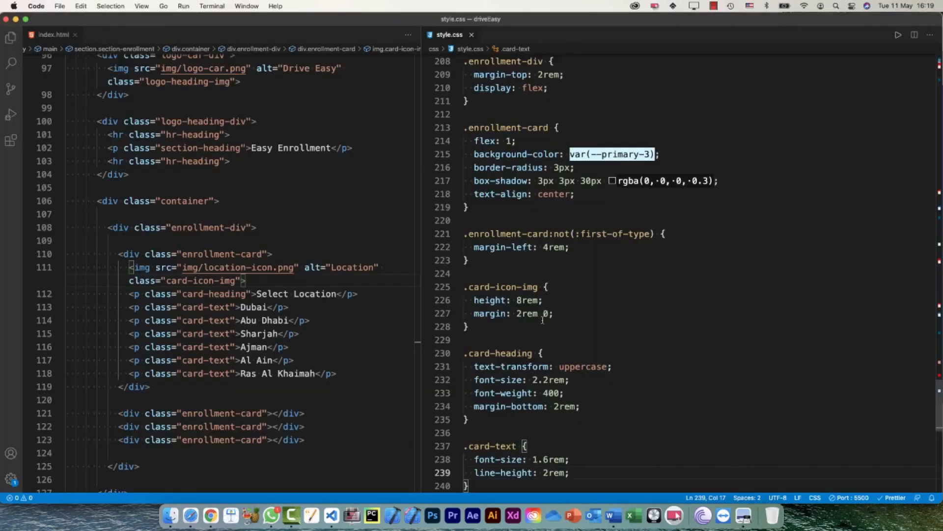
pyautogui.click(209, 515)
pyautogui.write('.5')
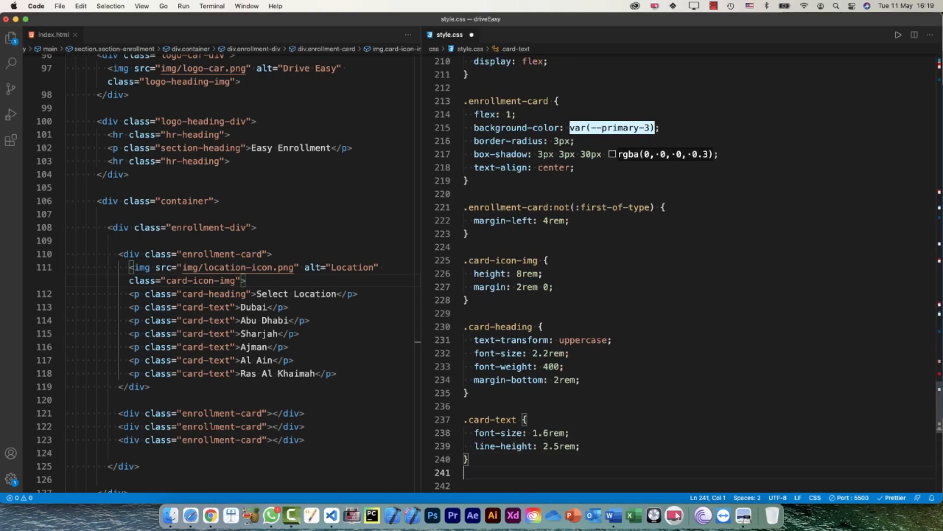
pyautogui.write('.card-text:last-of-t')
pyautogui.write('margin-bottom: 2re')
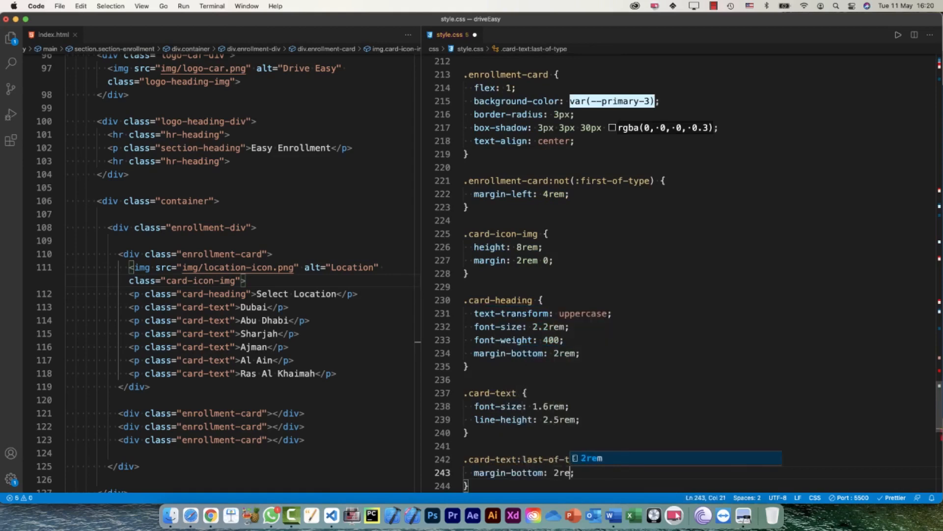
pyautogui.click(209, 516)
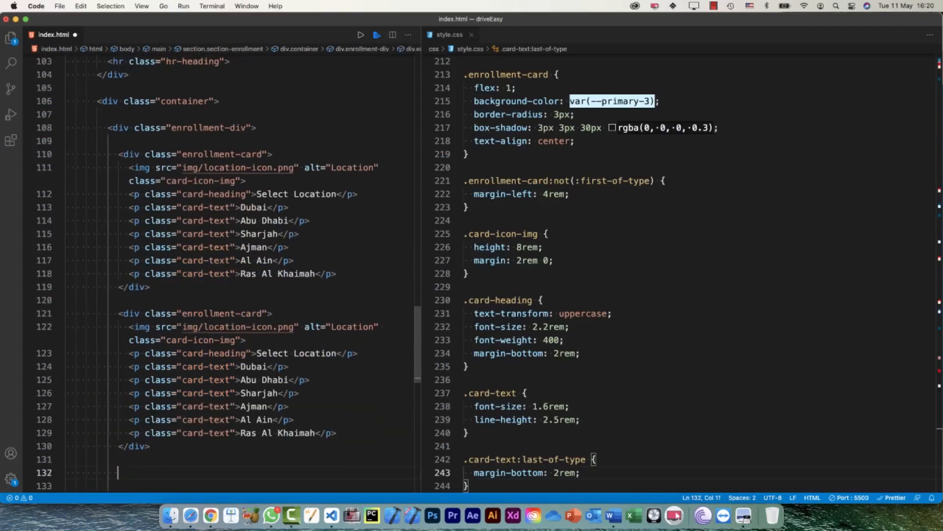
# Preview the four enrollment cards in Chrome, each showing the Select Location content
pyautogui.click(209, 515)
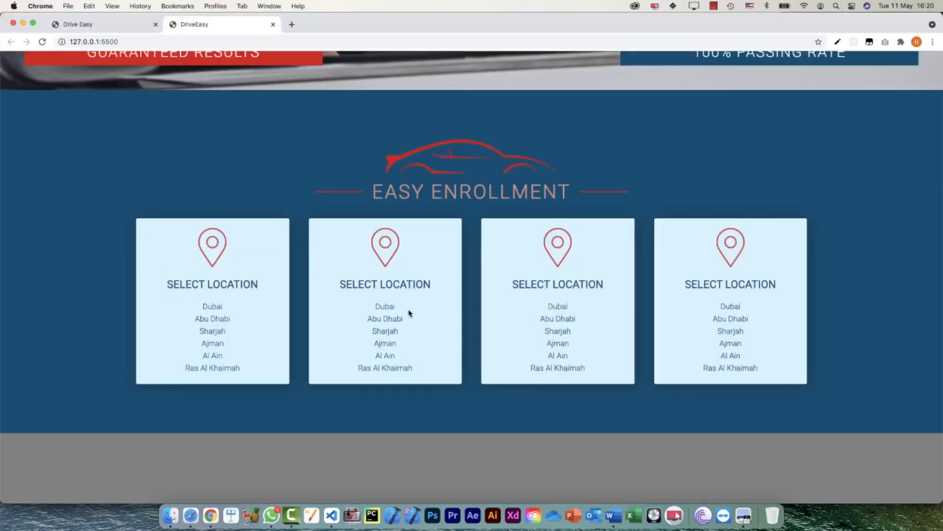
pyautogui.moveTo(391, 277)
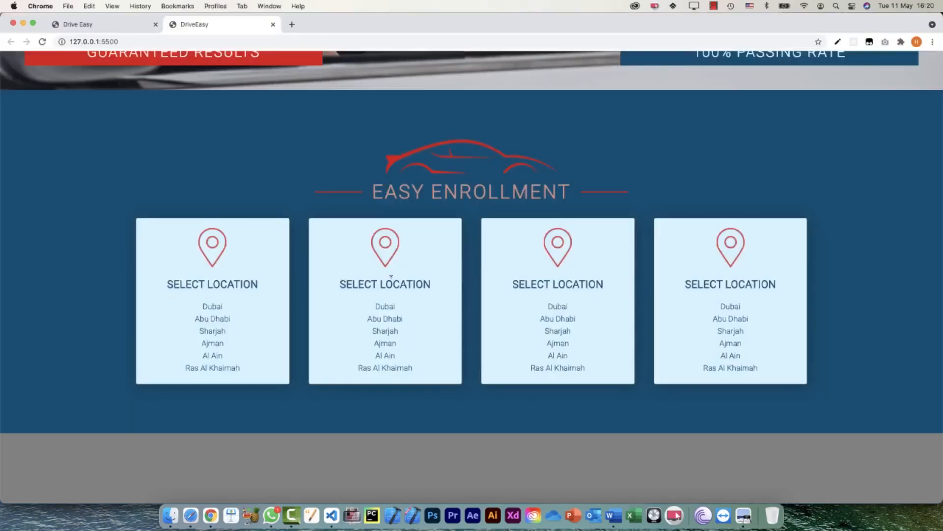
pyautogui.moveTo(402, 273)
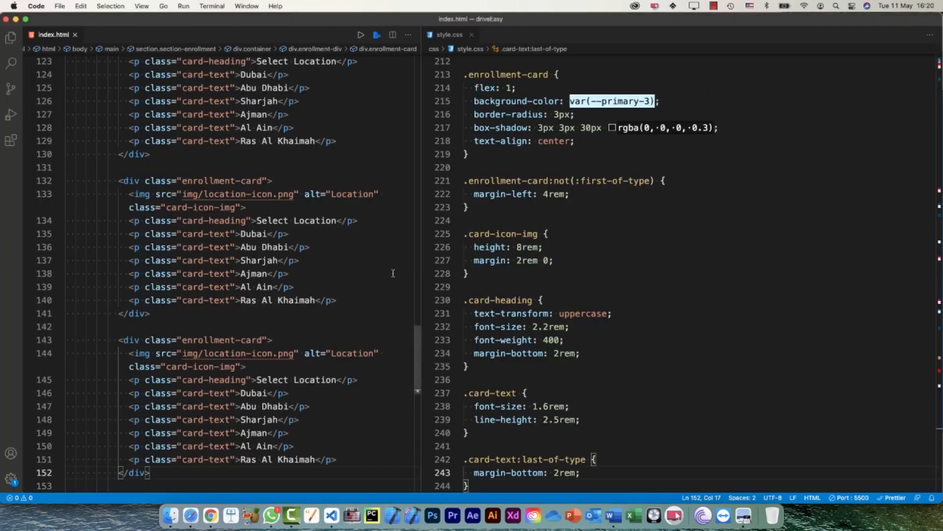
pyautogui.moveTo(333, 237)
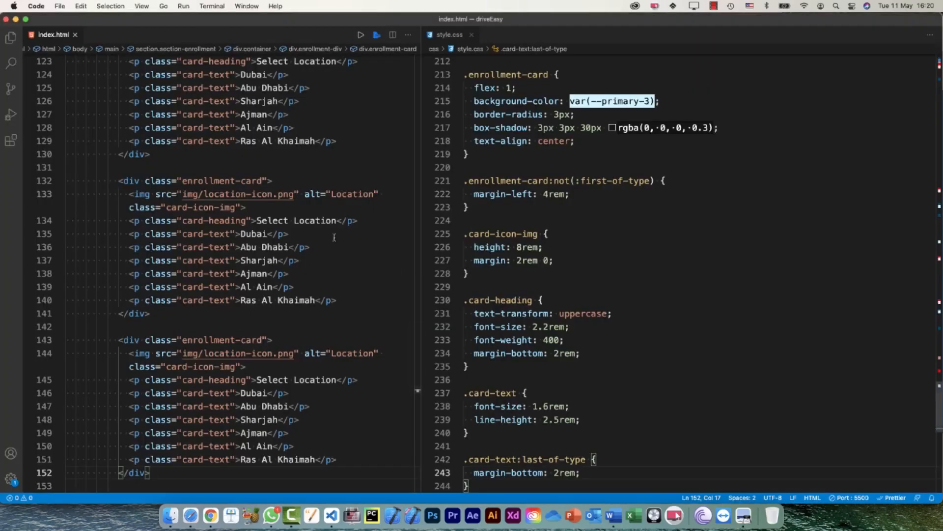
pyautogui.scroll(3)
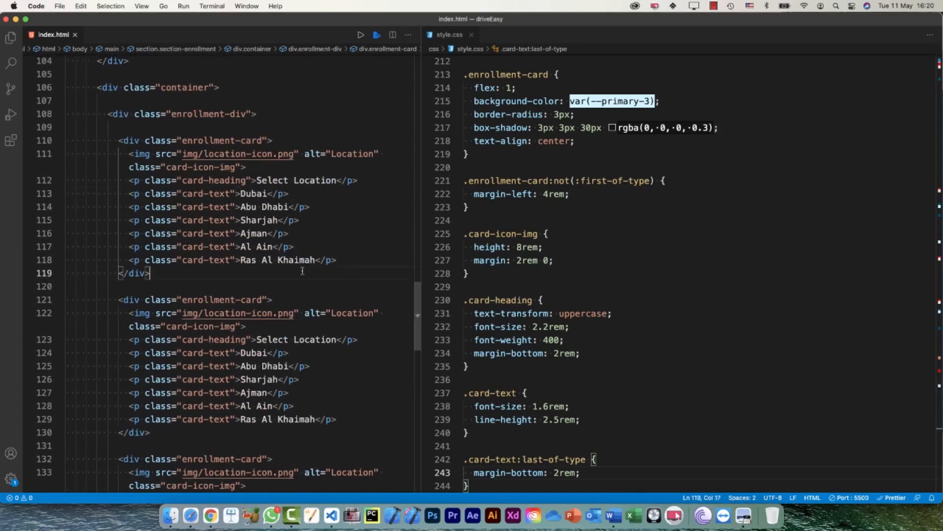
# Point the second card's icon to package-icon.png and set its alt to 'Package'
pyautogui.click(177, 353)
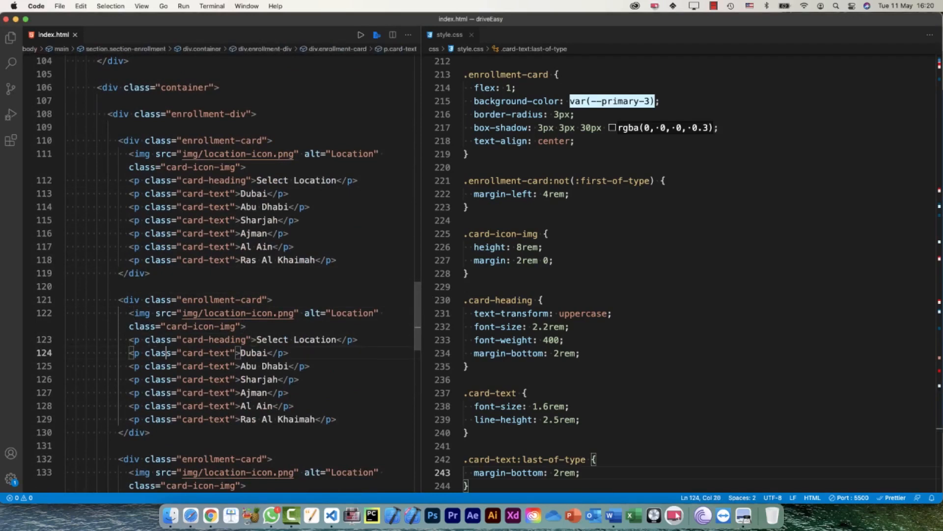
pyautogui.click(177, 313)
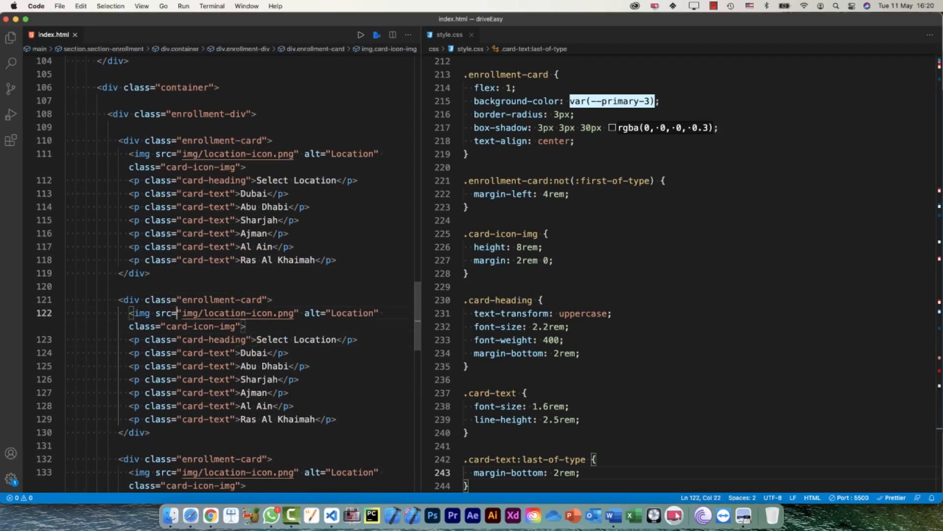
pyautogui.doubleClick(220, 313)
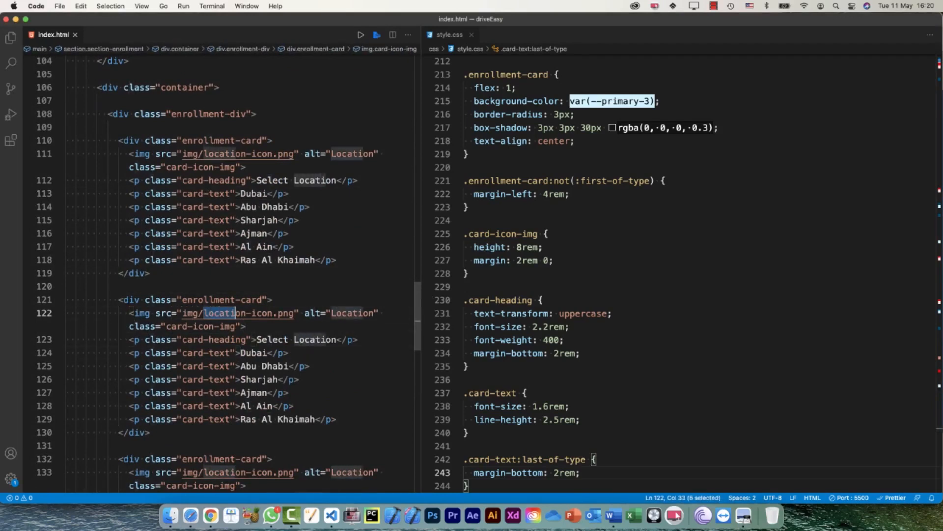
pyautogui.write('package')
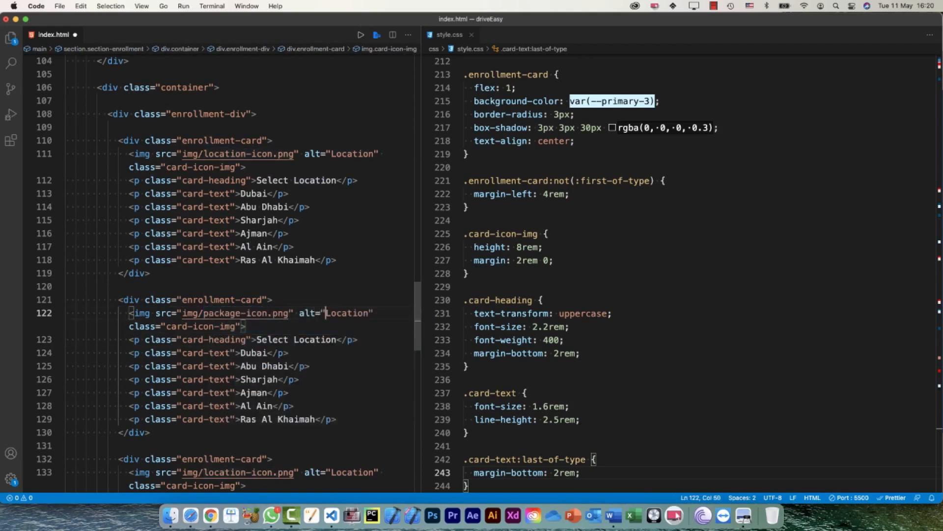
pyautogui.write('Package')
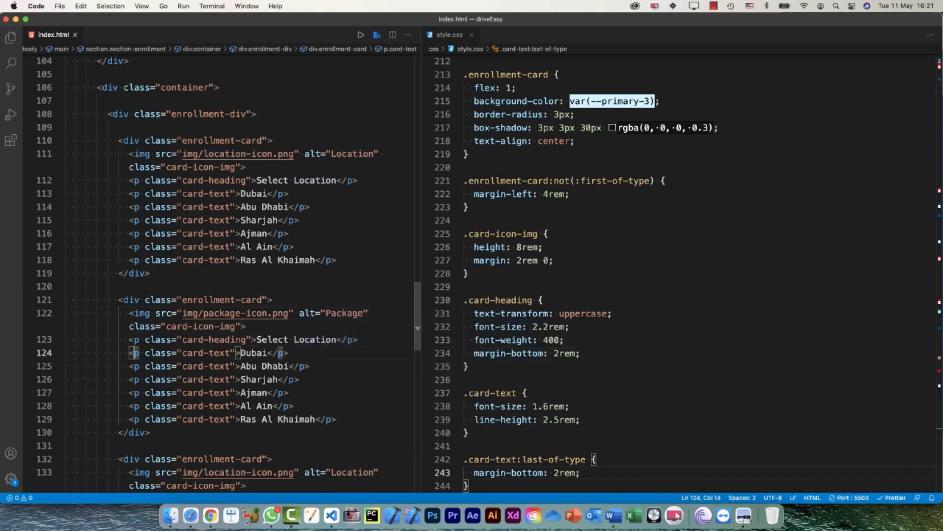
# Change the second card's heading from 'Select Location' to 'Select Package'
pyautogui.click(174, 339)
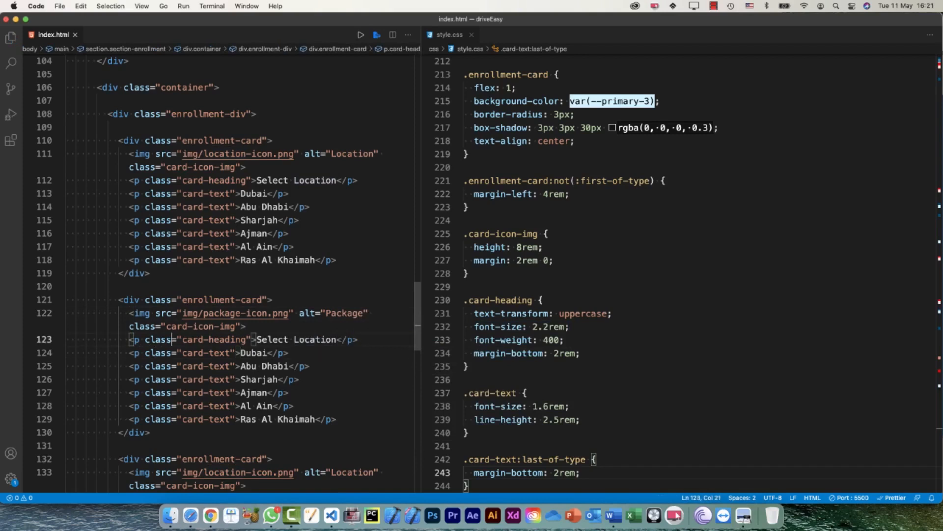
pyautogui.click(207, 340)
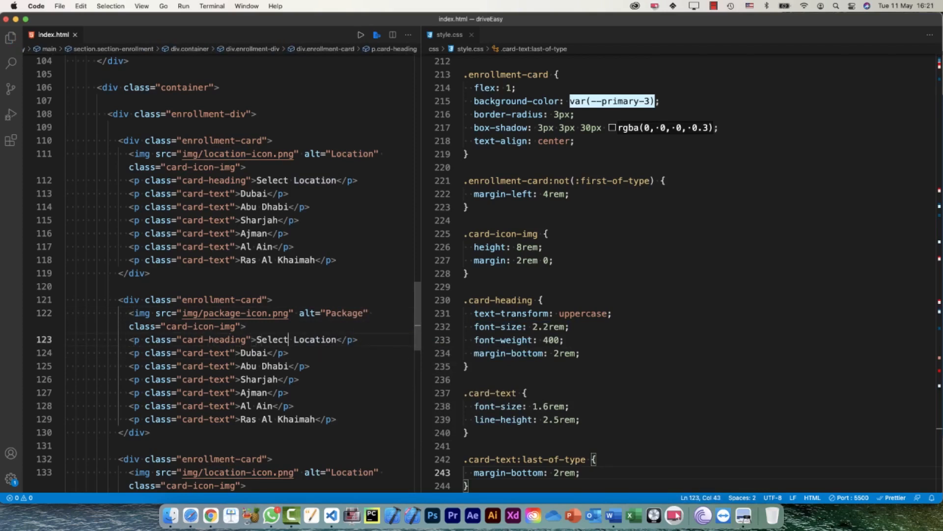
pyautogui.doubleClick(315, 340)
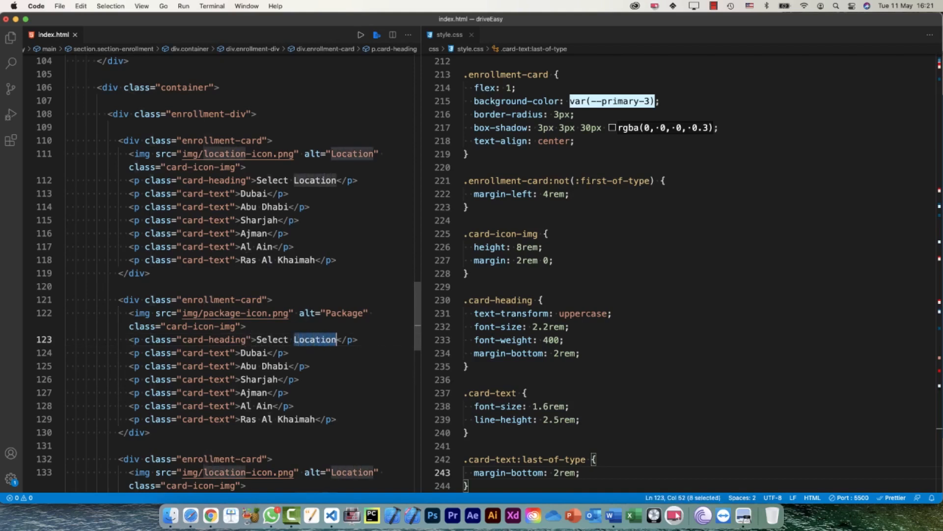
pyautogui.write('Packge')
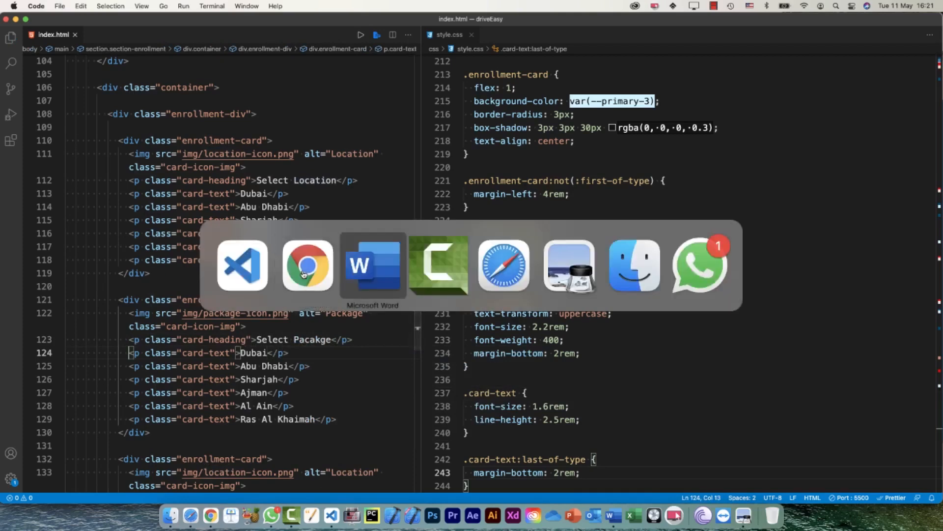
pyautogui.click(372, 265)
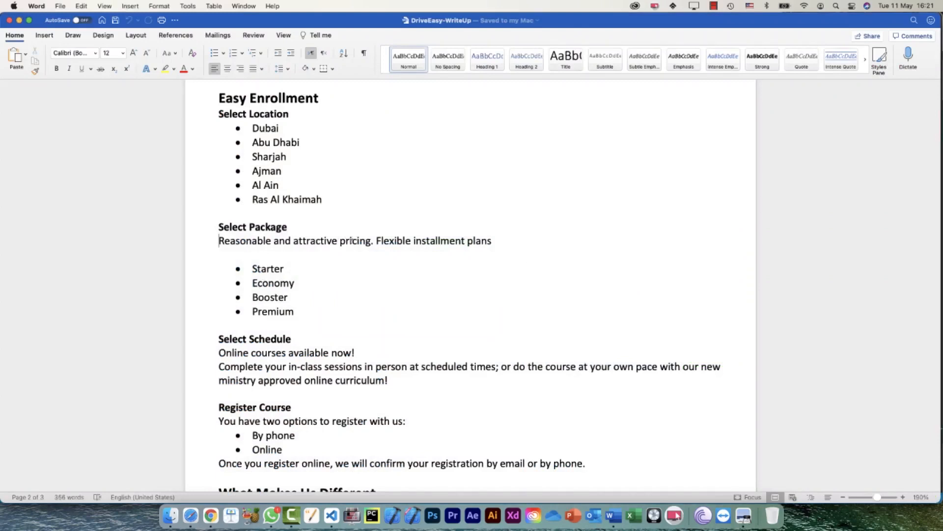
pyautogui.tripleClick(354, 240)
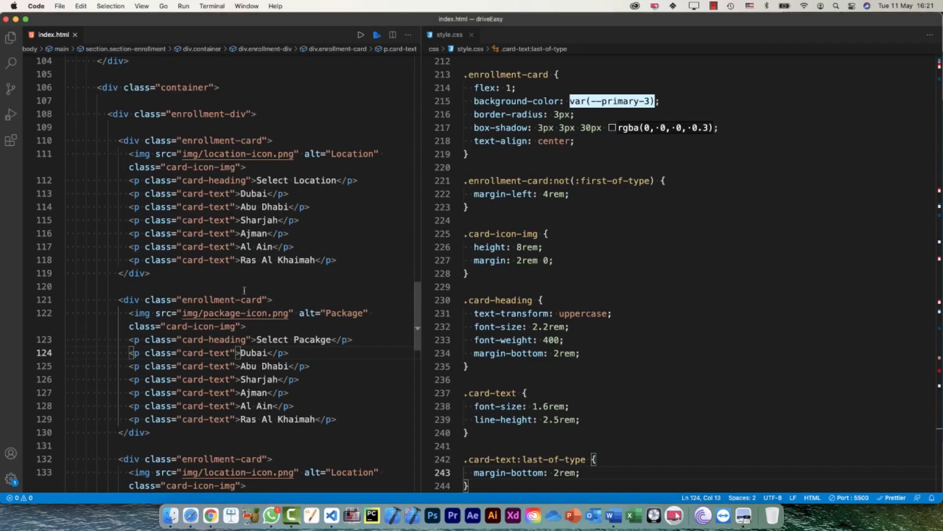
# Replace the Package card's city lines with 'Reasonable and attractive pricing. Flexible installment plans' and Starter, Economy, Booster, Premium
pyautogui.click(67, 233)
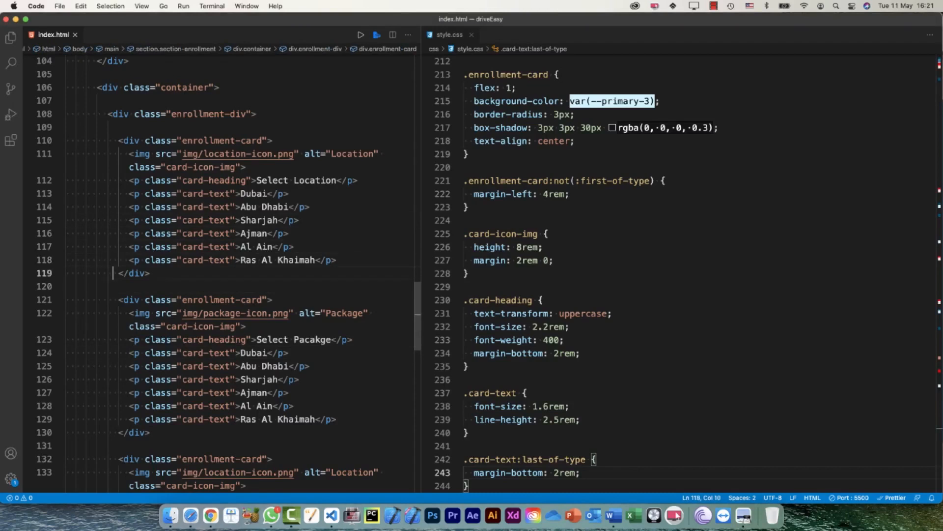
pyautogui.click(256, 353)
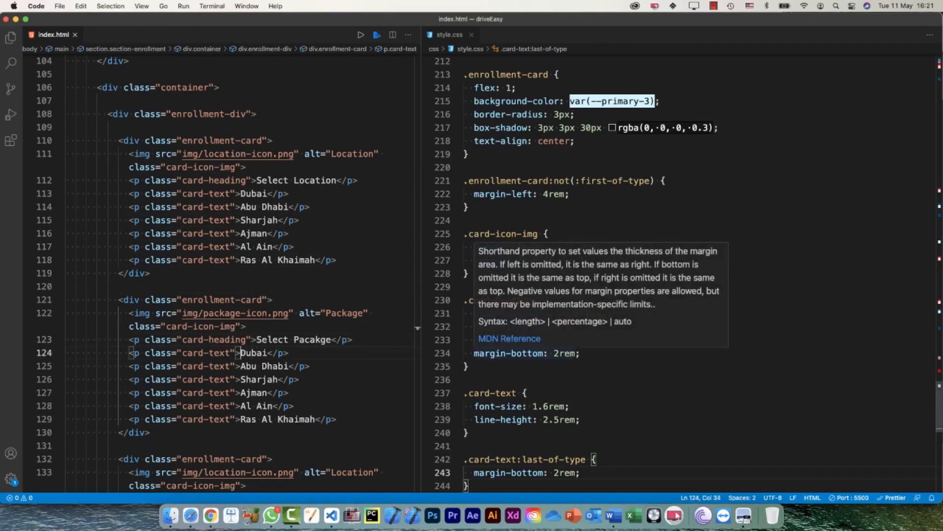
pyautogui.write('Reasonable and attractive pricing. Flexible installment plans')
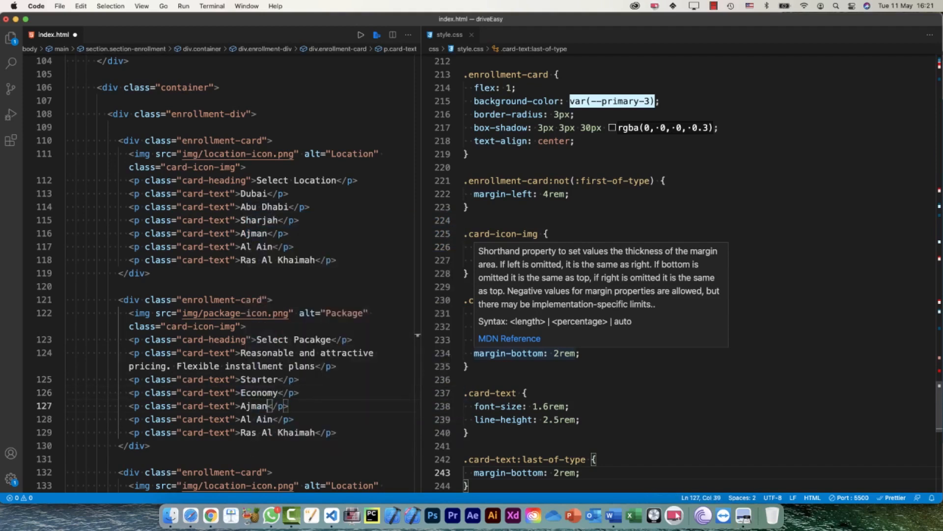
pyautogui.doubleClick(253, 405)
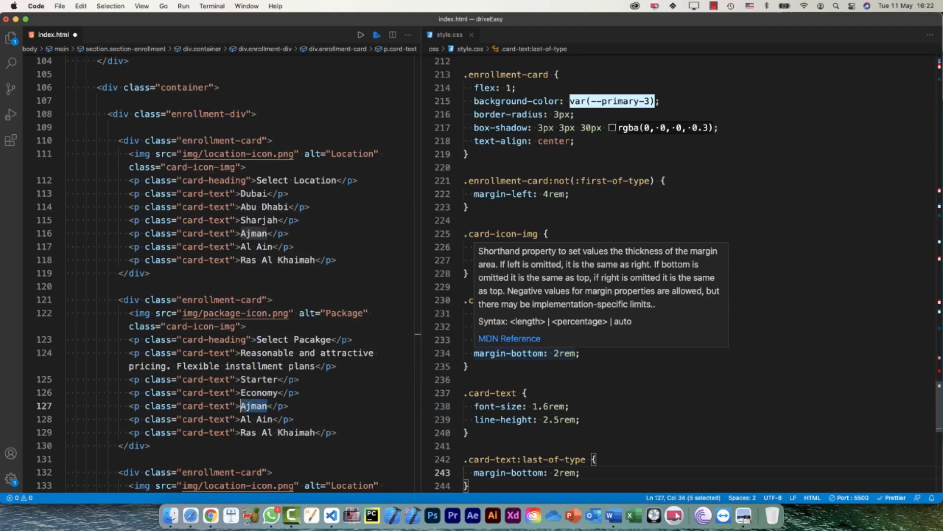
pyautogui.write('Booster')
pyautogui.click(211, 420)
pyautogui.write('Premium')
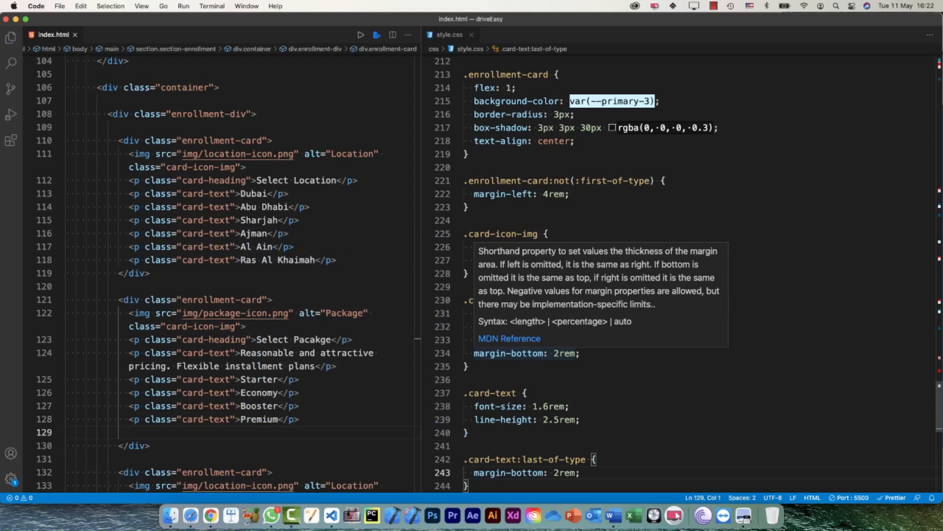
pyautogui.click(210, 516)
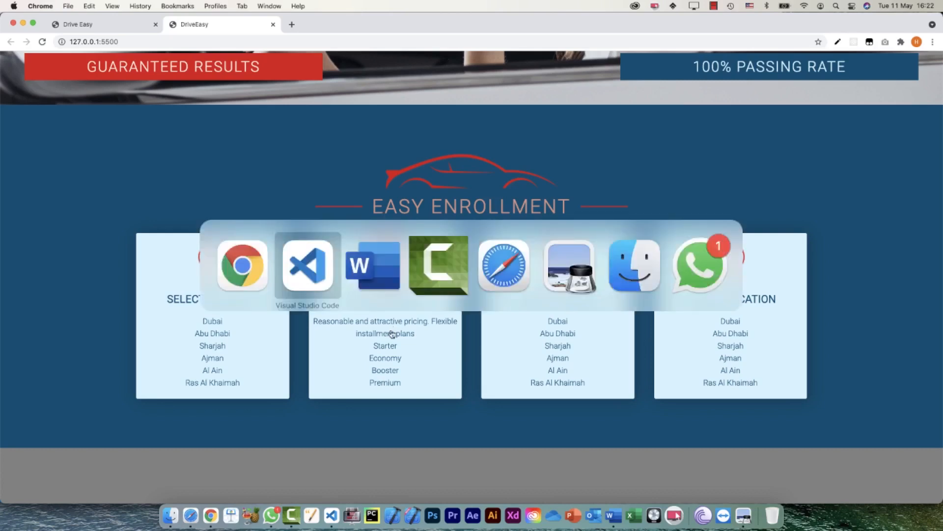
pyautogui.click(306, 265)
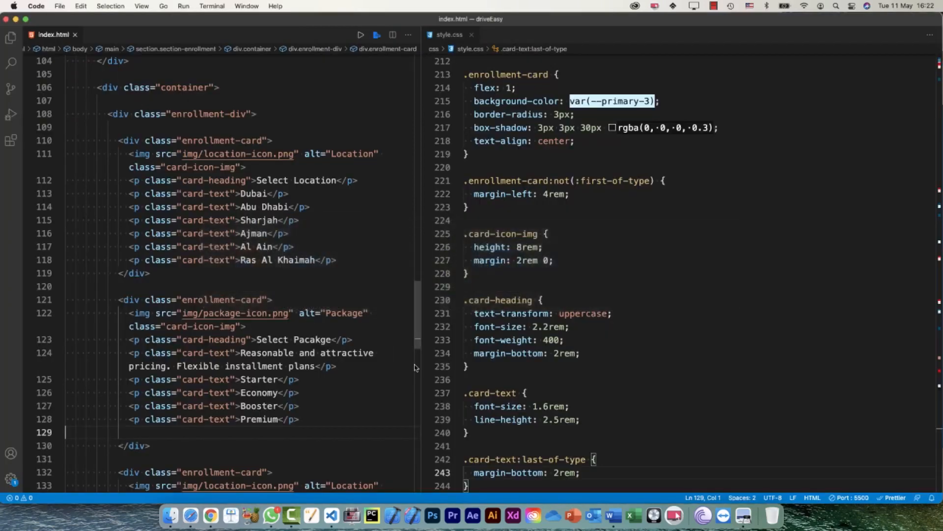
pyautogui.click(612, 515)
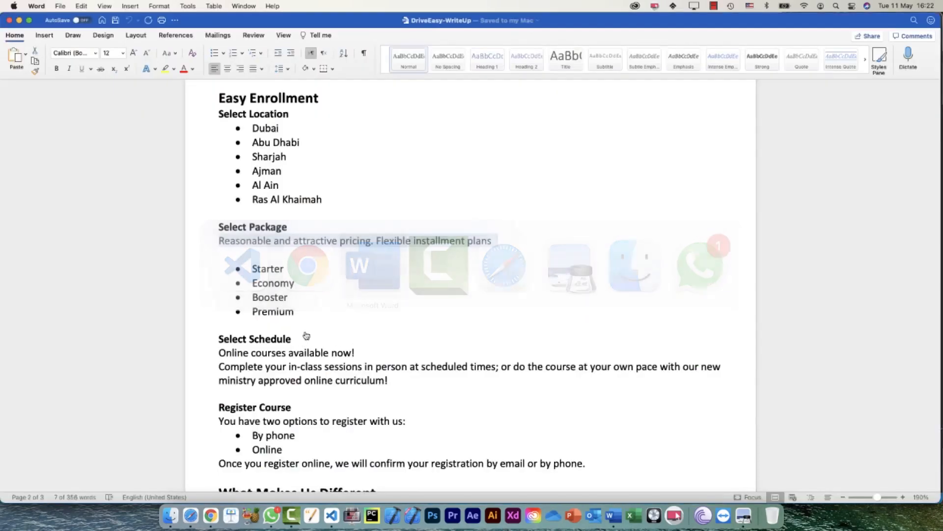
pyautogui.scroll(-3)
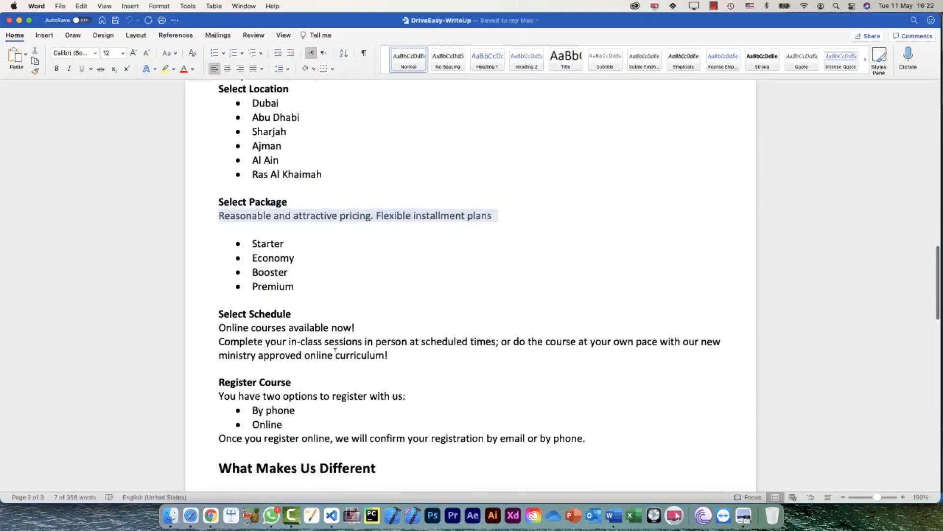
pyautogui.scroll(-3)
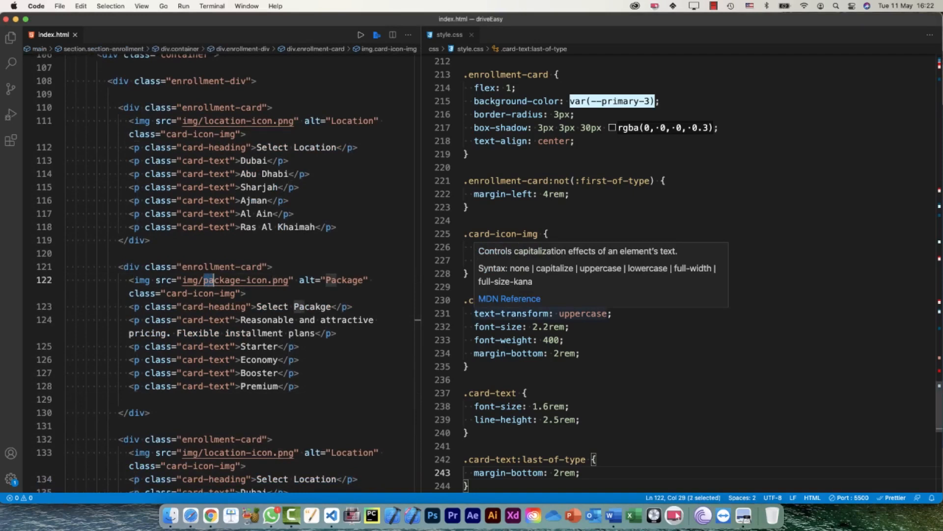
pyautogui.write('schedul')
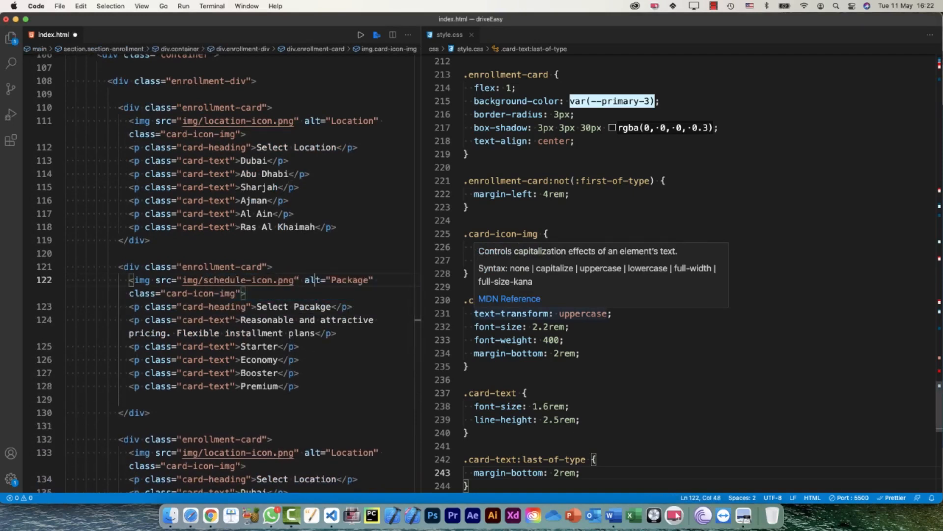
pyautogui.doubleClick(351, 280)
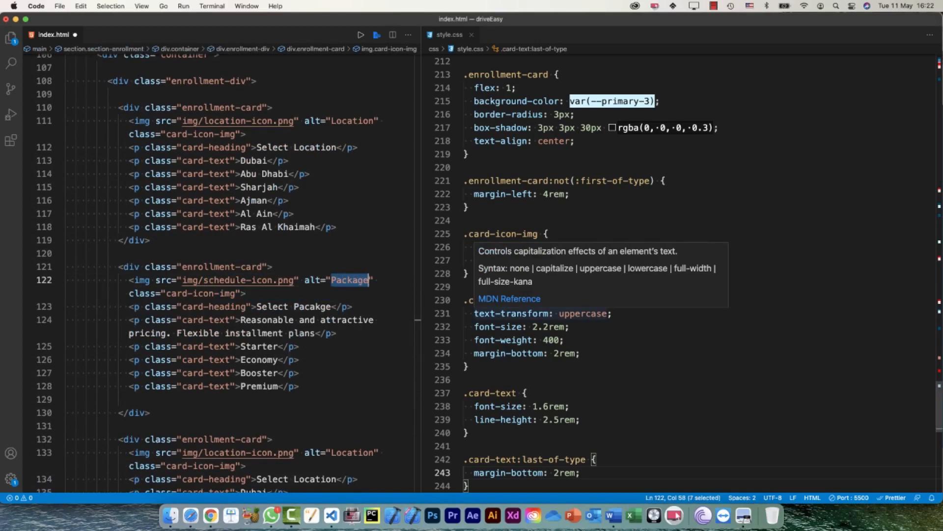
pyautogui.write('package-icon.png')
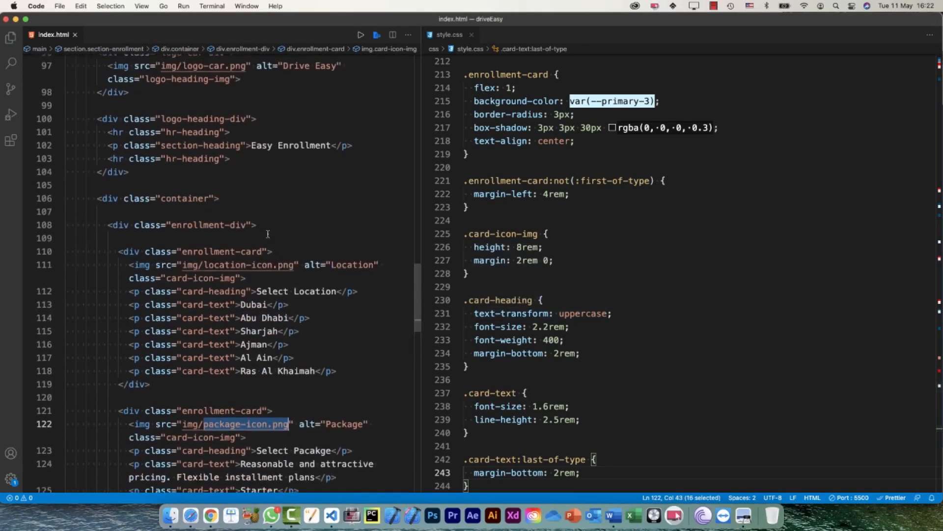
pyautogui.scroll(-3)
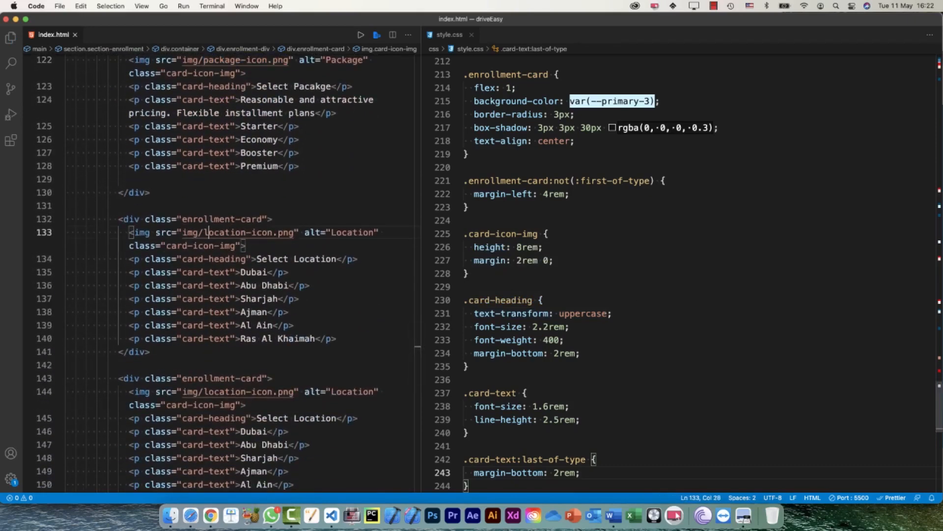
# Change the third card's image path to the schedule icon
pyautogui.doubleClick(237, 231)
pyautogui.write('schedule')
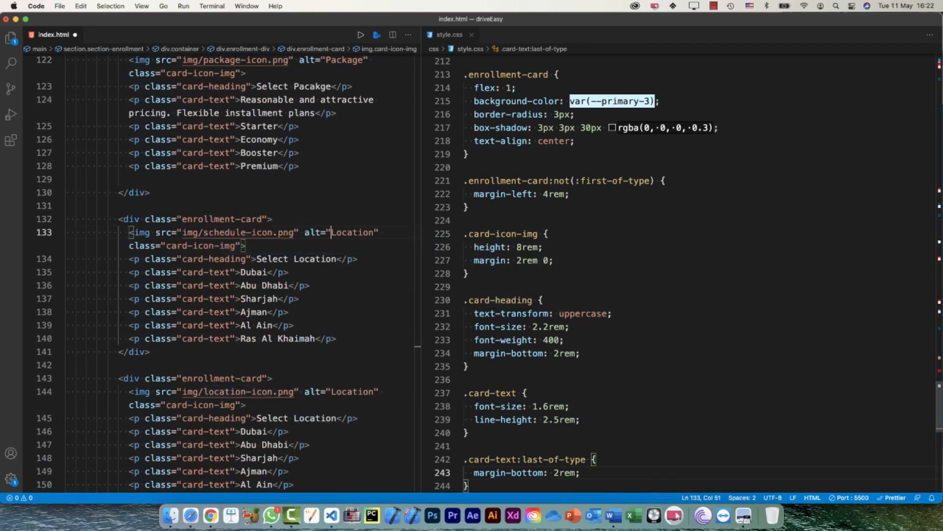
pyautogui.write('Sche')
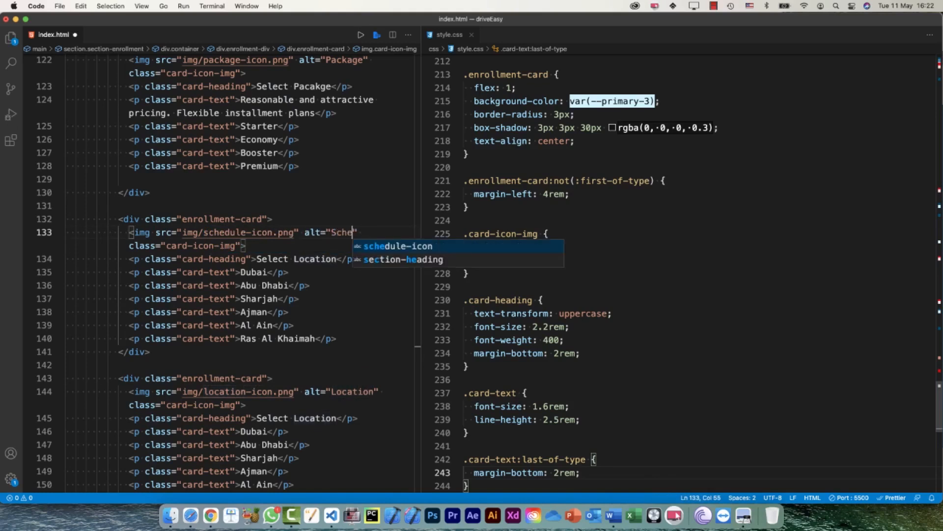
pyautogui.write('dule')
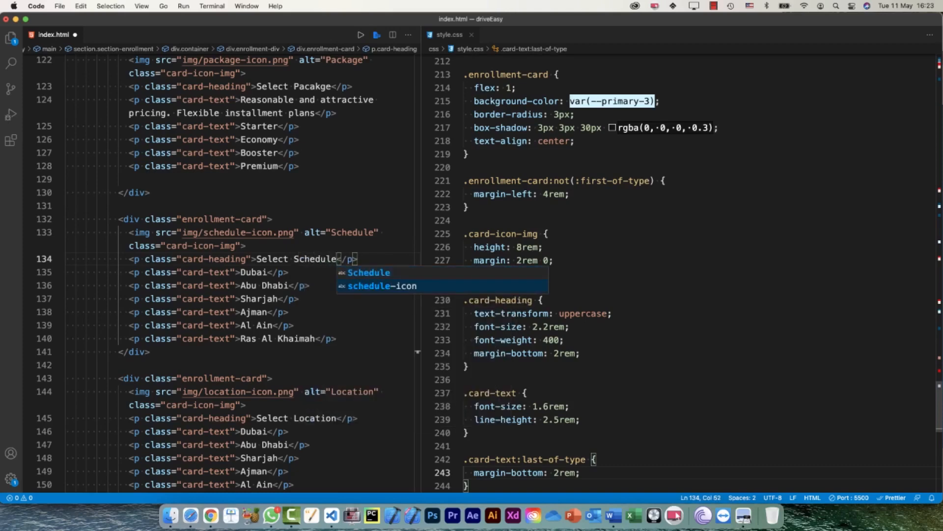
# Replace the third card's city paragraphs with the online-courses and in-class sessions sentences
pyautogui.click(612, 516)
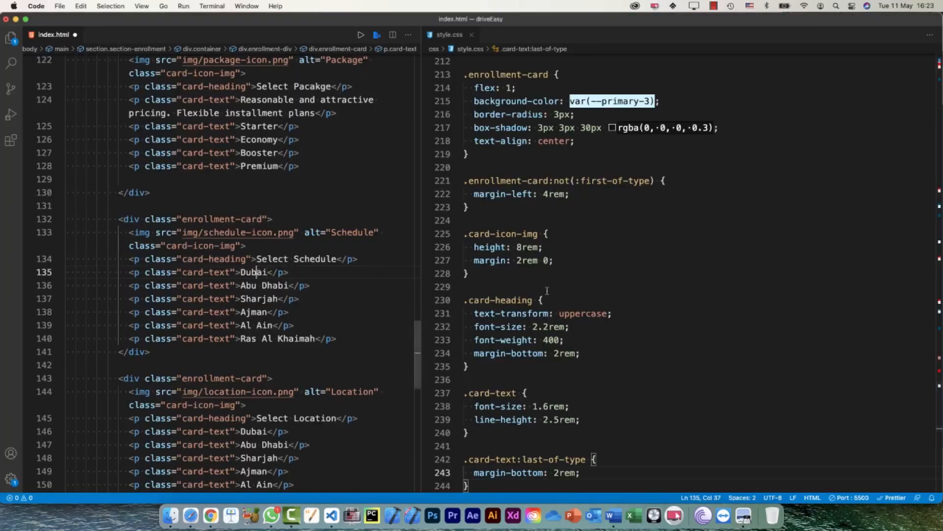
pyautogui.doubleClick(255, 272)
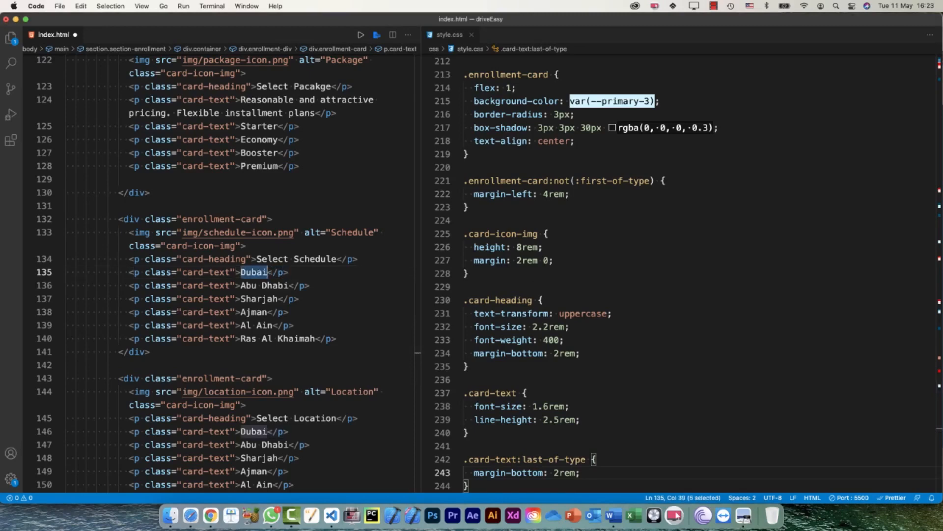
pyautogui.click(611, 516)
pyautogui.write('Online courses available now!')
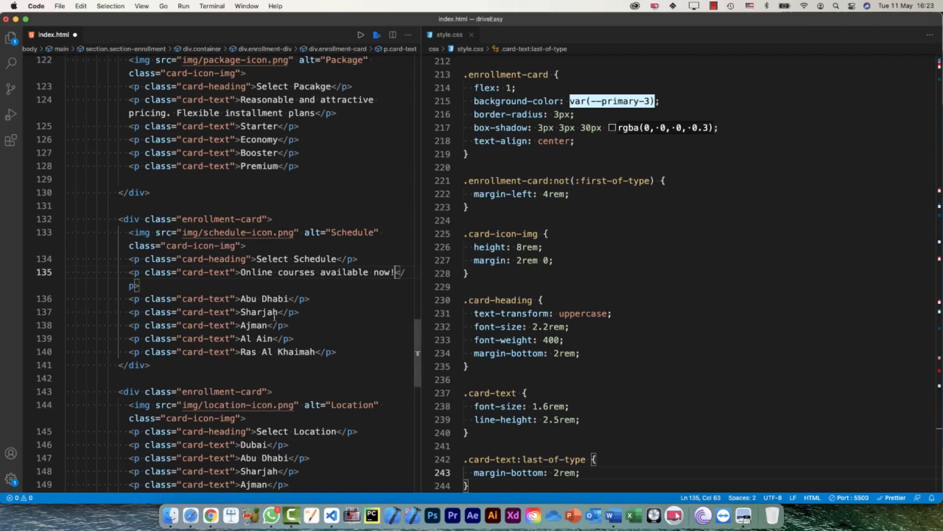
pyautogui.doubleClick(250, 299)
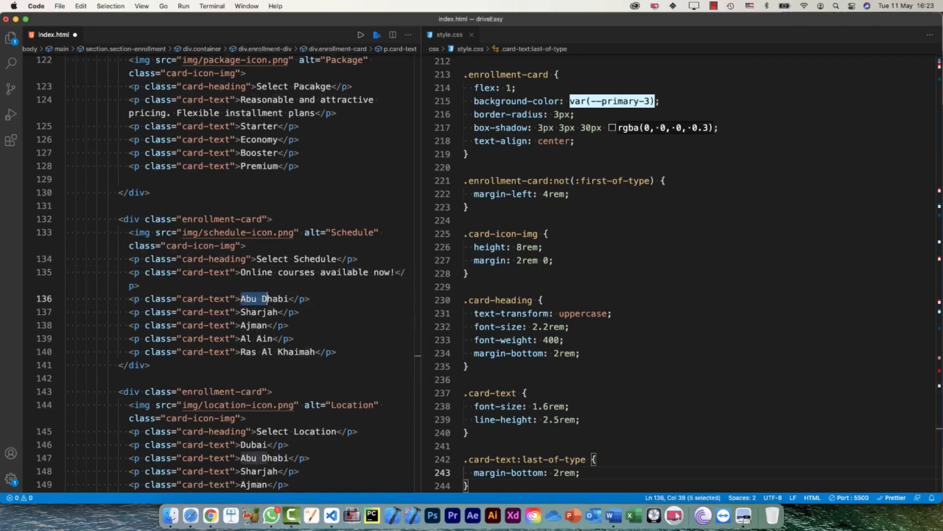
pyautogui.write('Complete your in-class sessions in person at scheduled times; or do the course at your own pace with our new ministry approved online curriculum!')
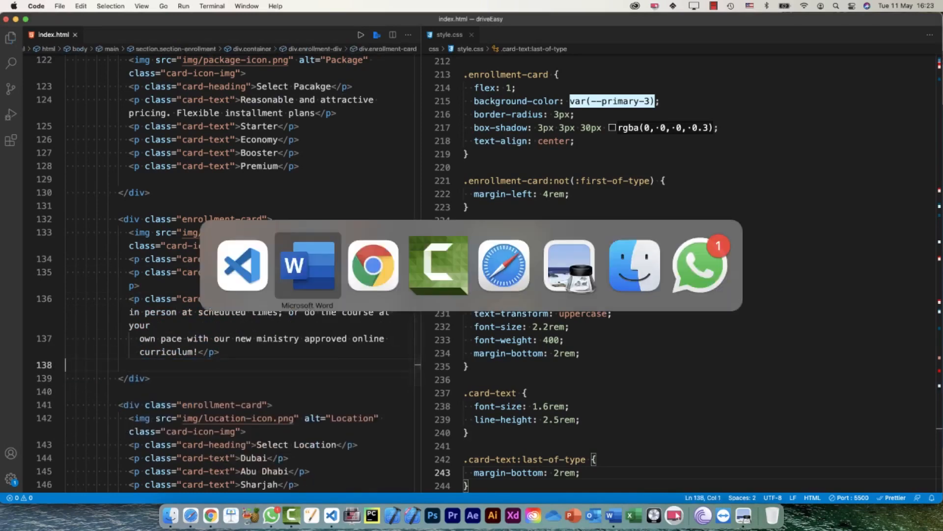
# Preview the Select Schedule card in Chrome, then check the enrollment copy in Word
pyautogui.click(372, 265)
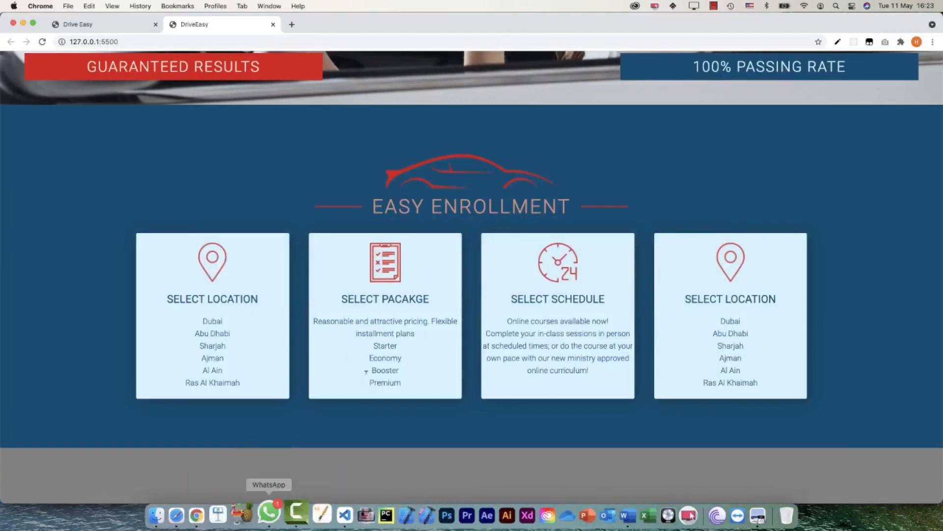
pyautogui.scroll(-3)
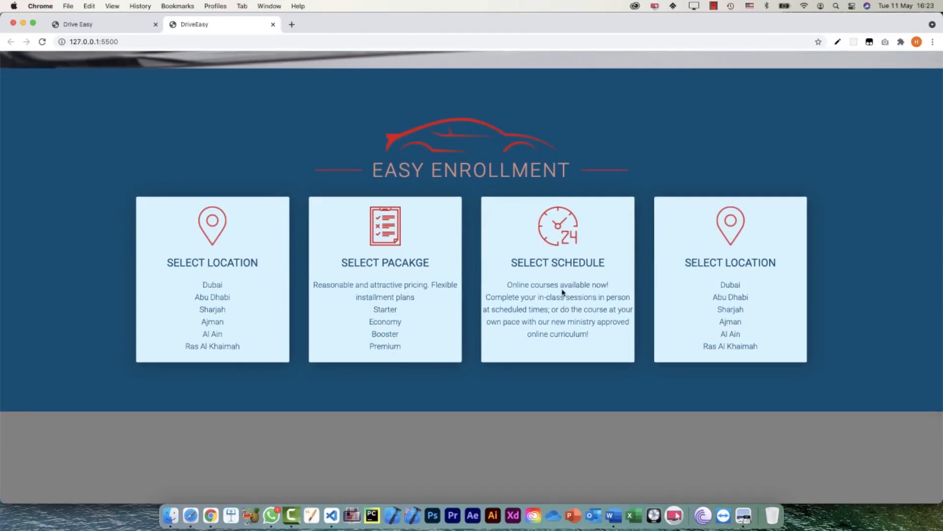
pyautogui.moveTo(697, 282)
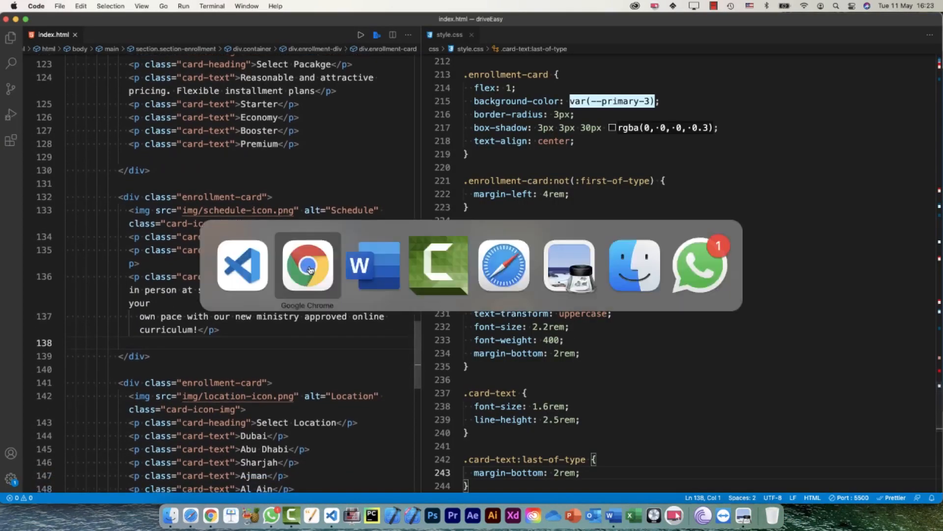
pyautogui.click(373, 265)
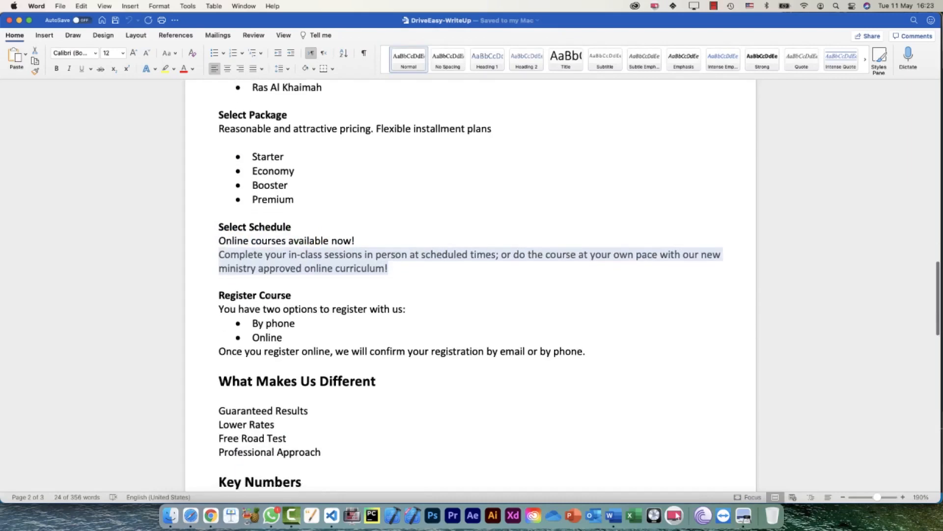
pyautogui.moveTo(317, 298)
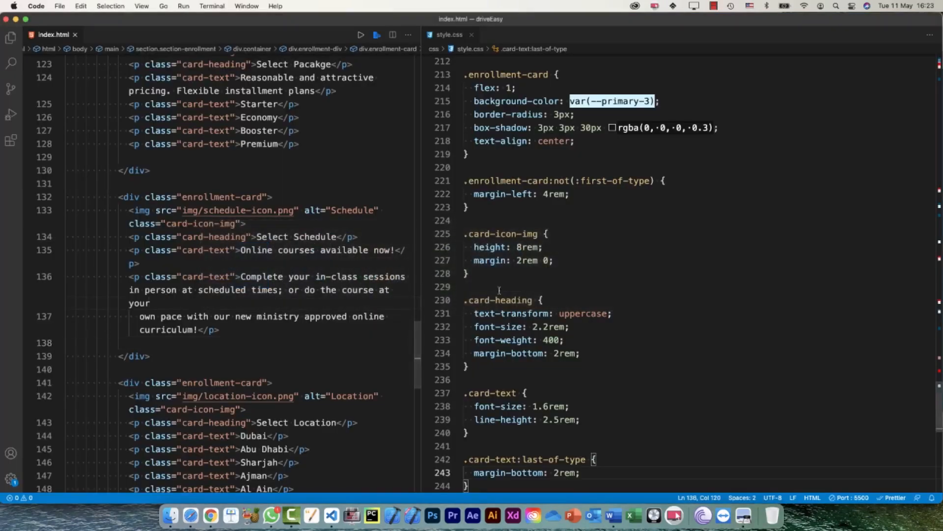
# Point the fourth card's image to register-icon.png and clear the old Select Location heading
pyautogui.click(149, 315)
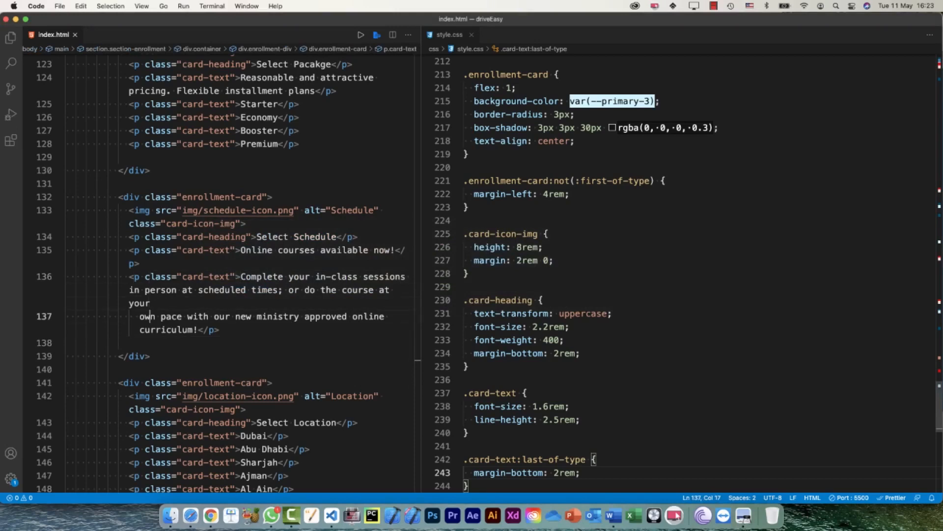
pyautogui.click(174, 396)
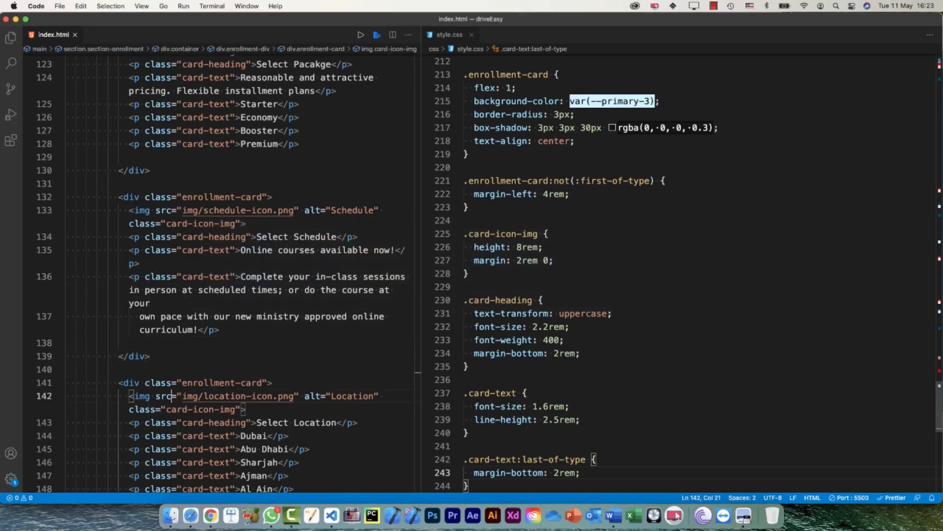
pyautogui.doubleClick(224, 396)
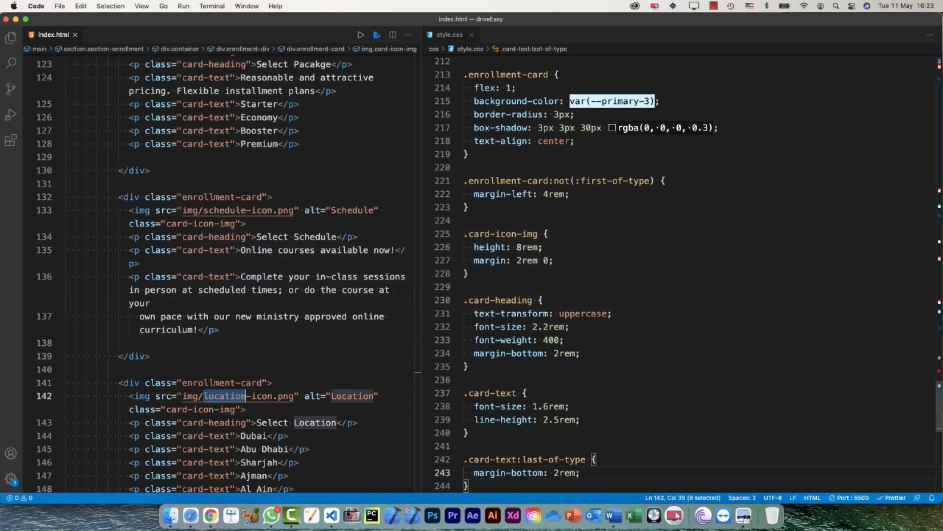
pyautogui.write('register')
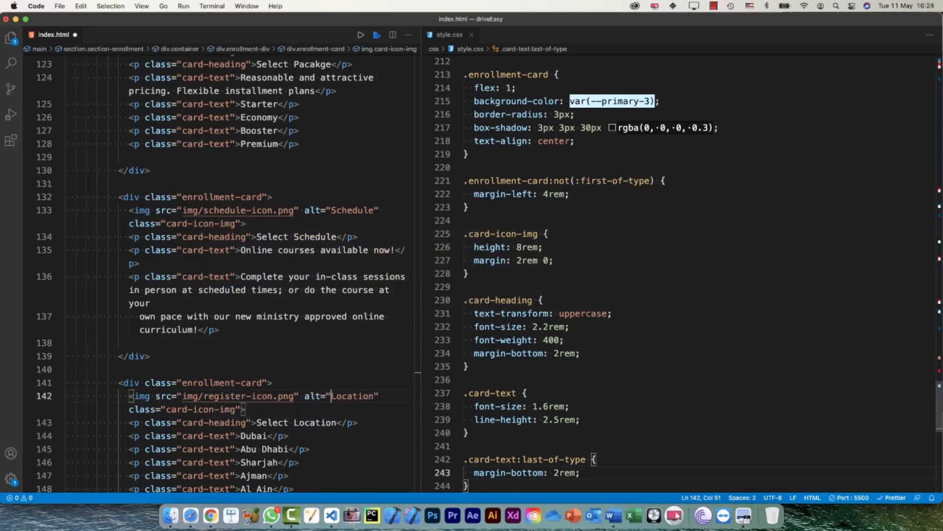
pyautogui.write('REgi')
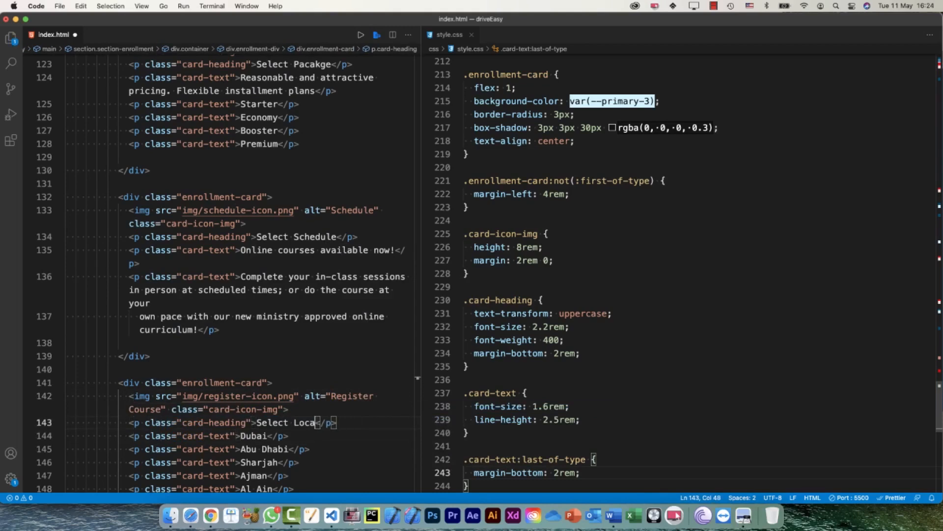
pyautogui.press('Backspace')
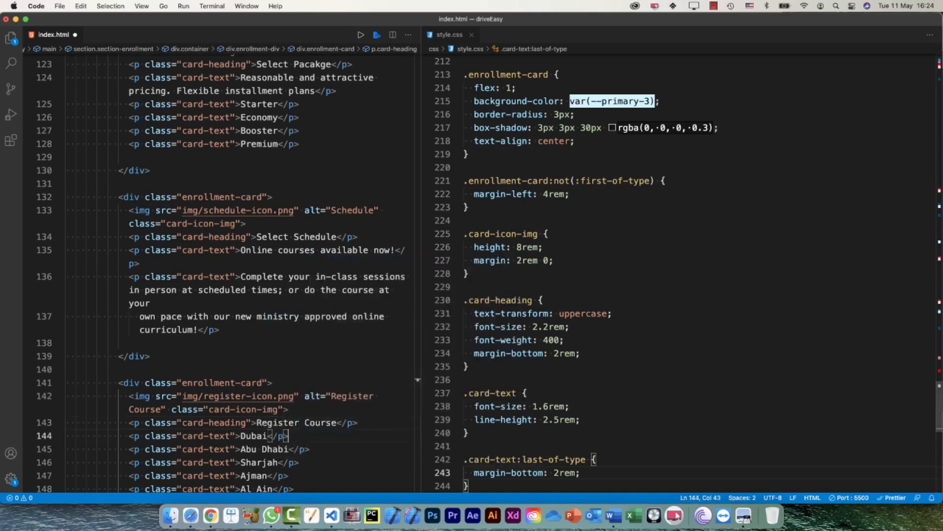
# Replace the city lines with 'You have two options to register with us:', By Phone, Online
pyautogui.click(611, 519)
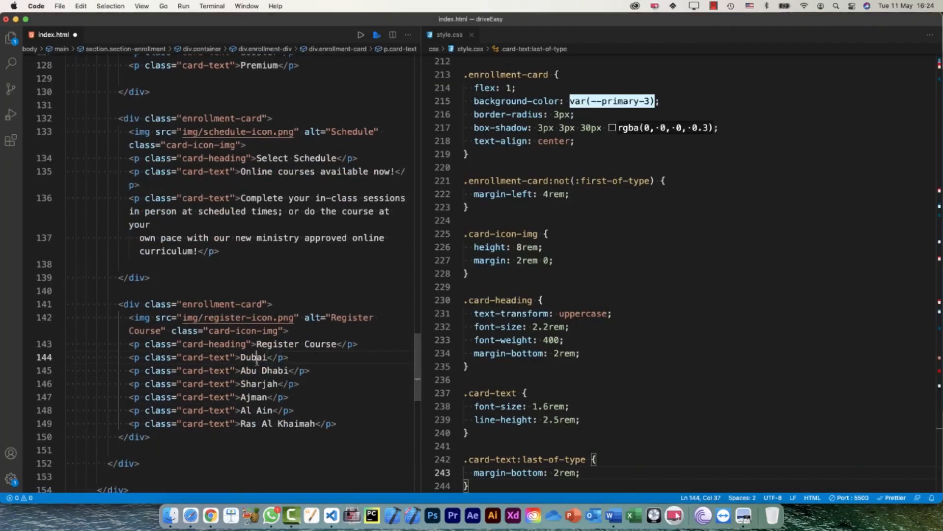
pyautogui.doubleClick(254, 357)
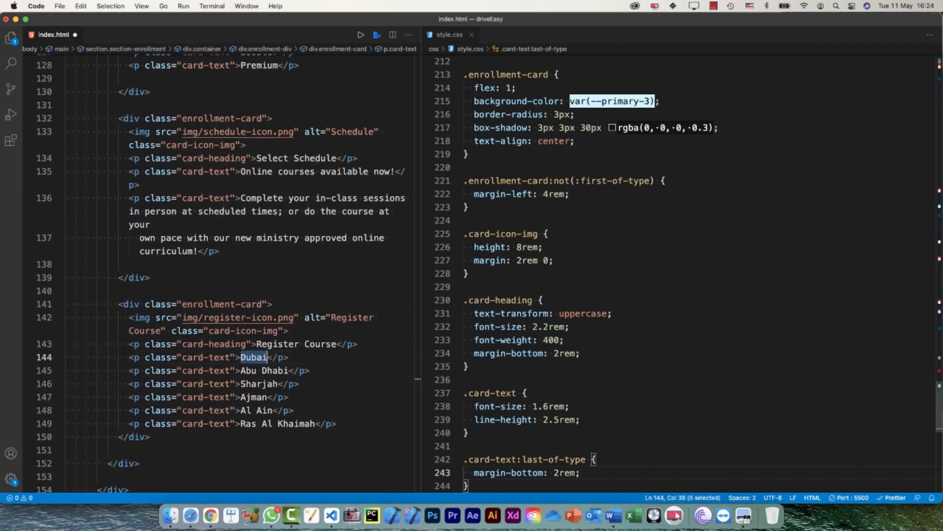
pyautogui.write('You have two options to register with us:')
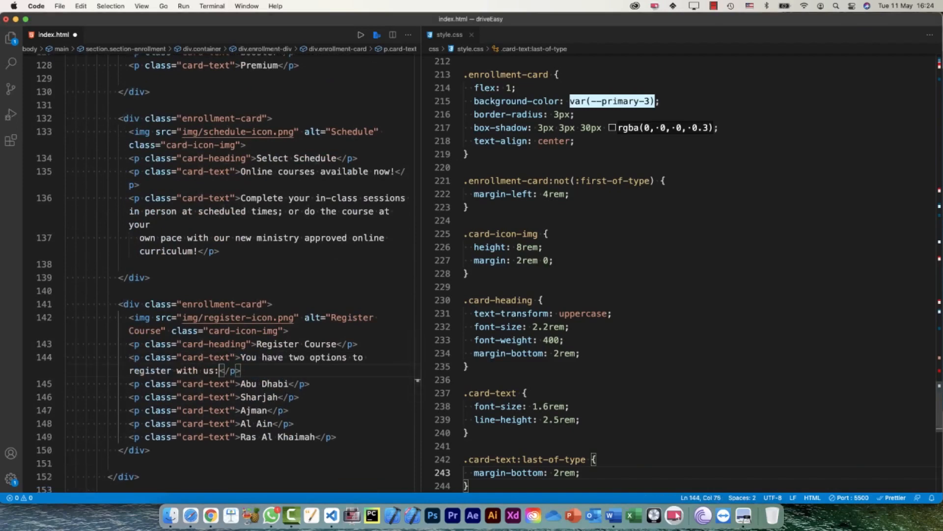
pyautogui.click(611, 515)
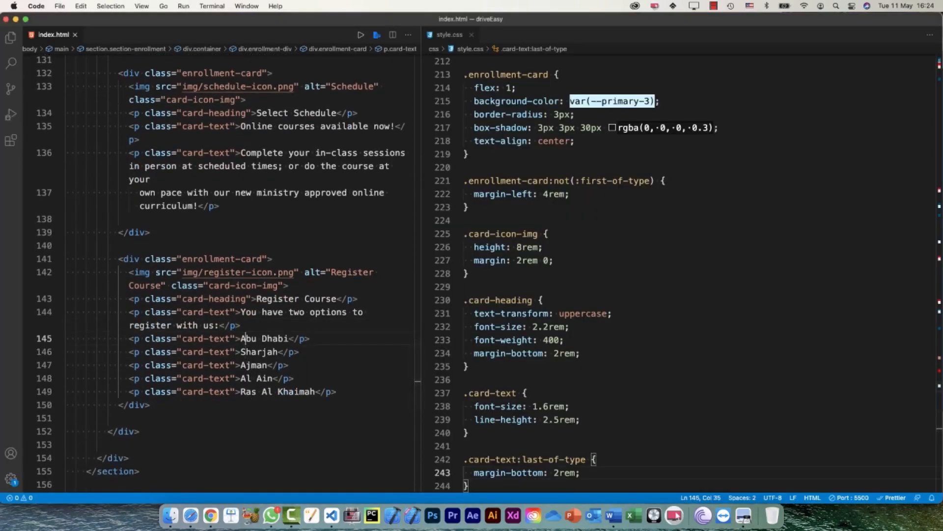
pyautogui.doubleClick(264, 338)
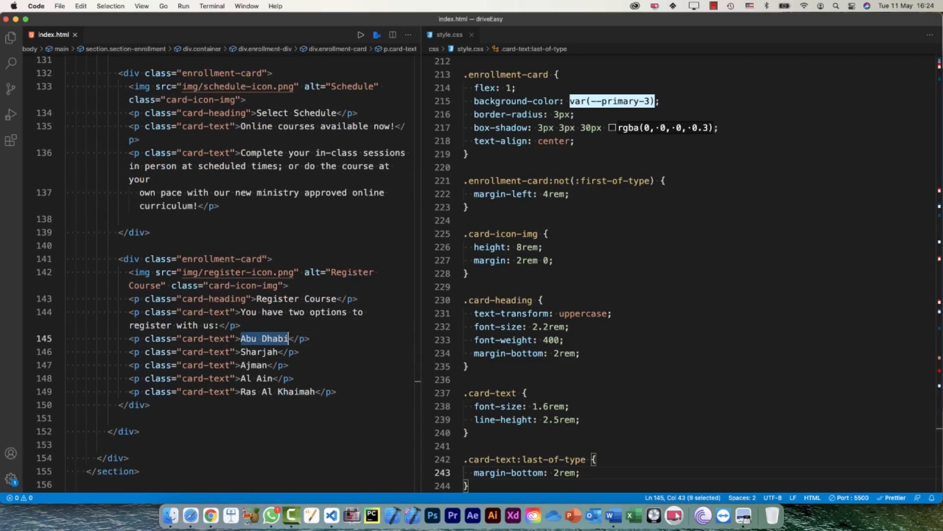
pyautogui.write('By Phone')
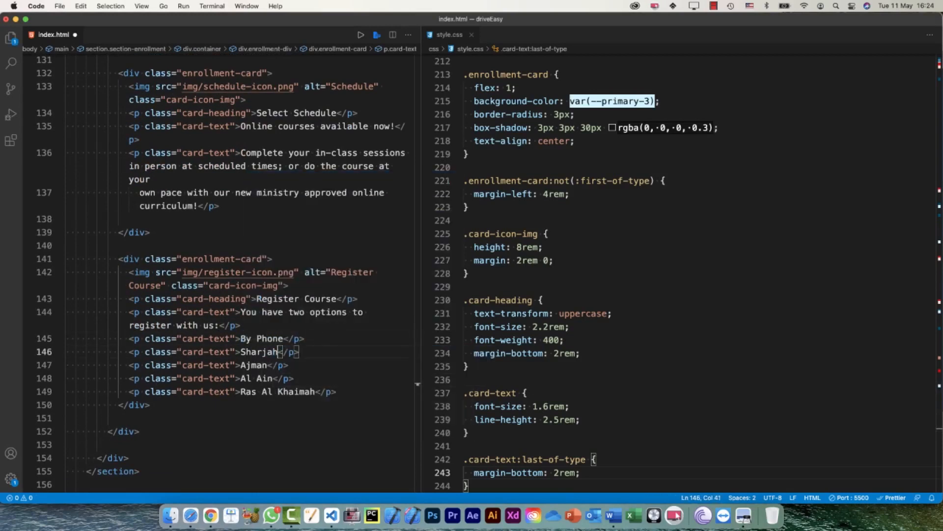
pyautogui.write('Online')
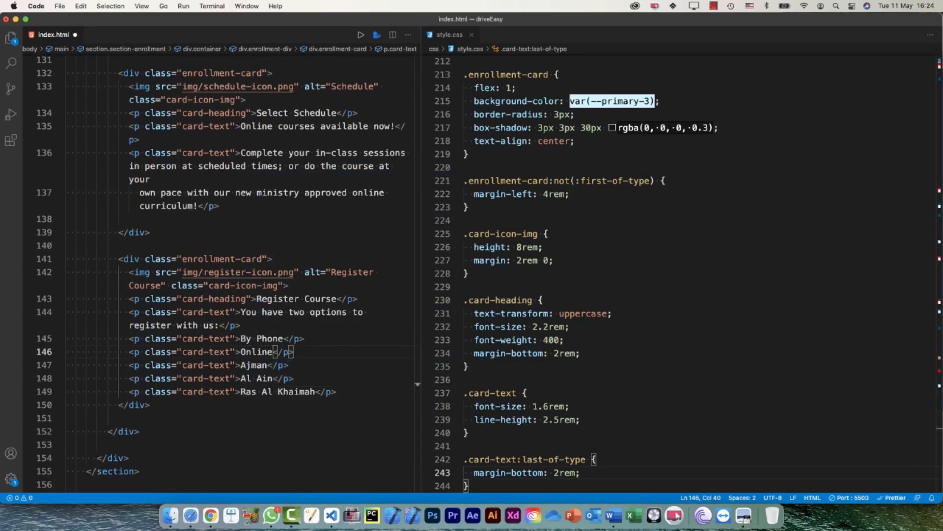
pyautogui.click(611, 516)
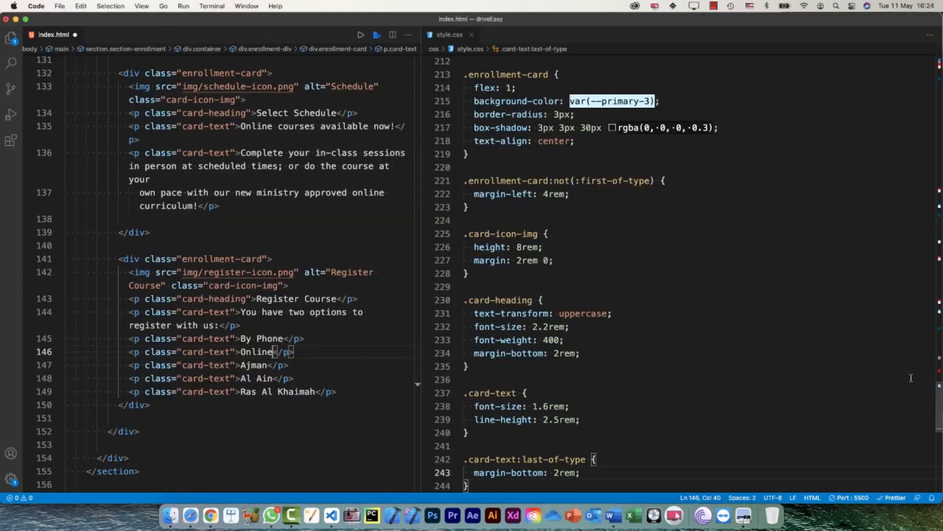
pyautogui.doubleClick(254, 364)
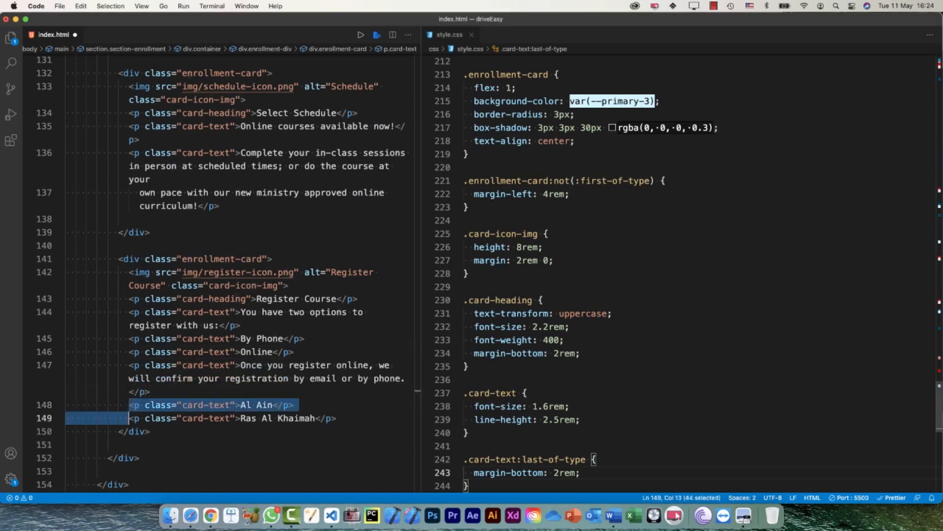
pyautogui.press('Delete')
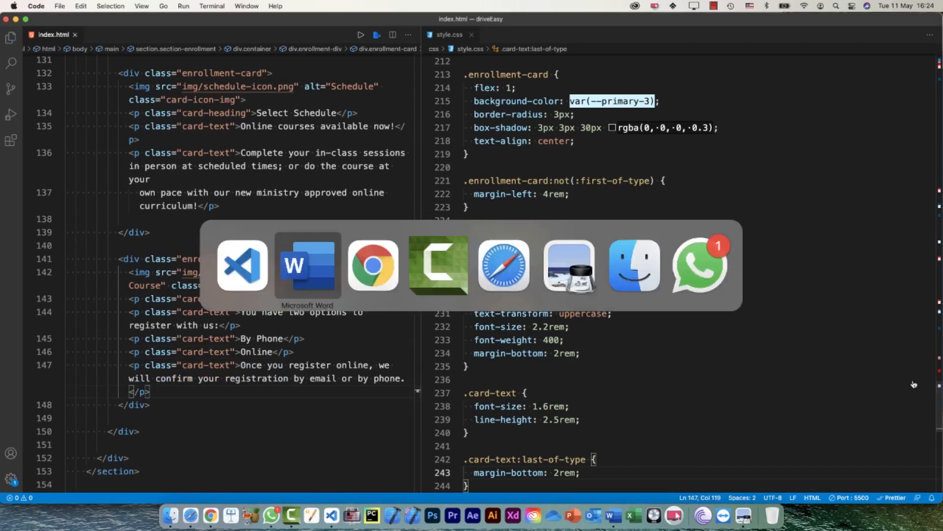
# Switch to Chrome to view the four Easy Enrollment cards ending with Register Course
pyautogui.click(373, 265)
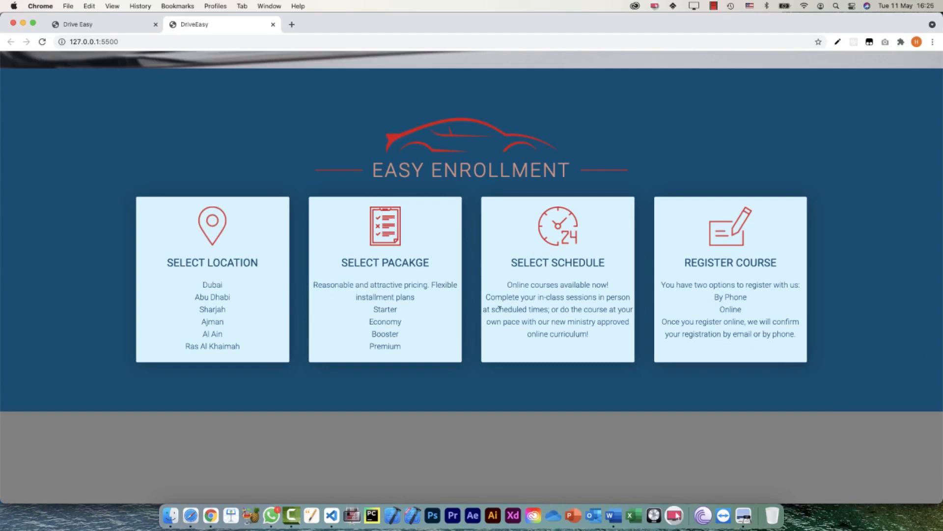
pyautogui.moveTo(537, 293)
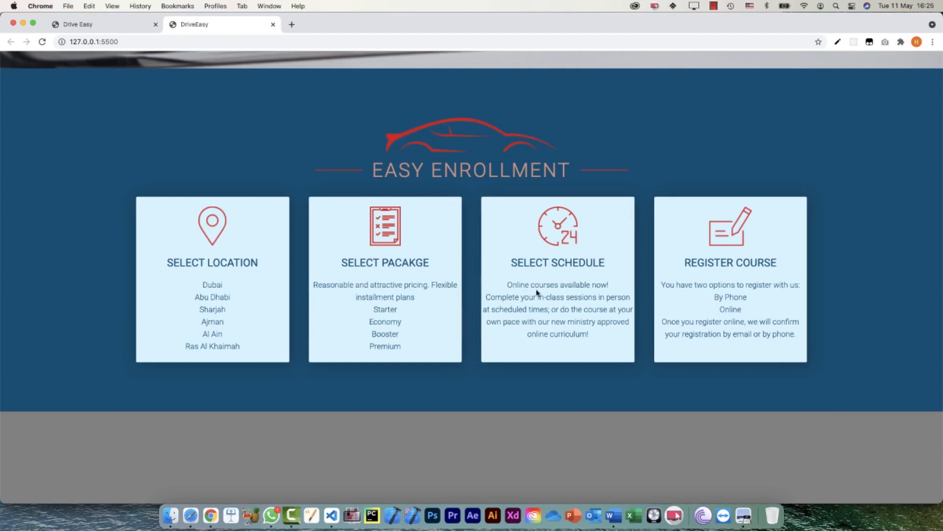
pyautogui.moveTo(473, 293)
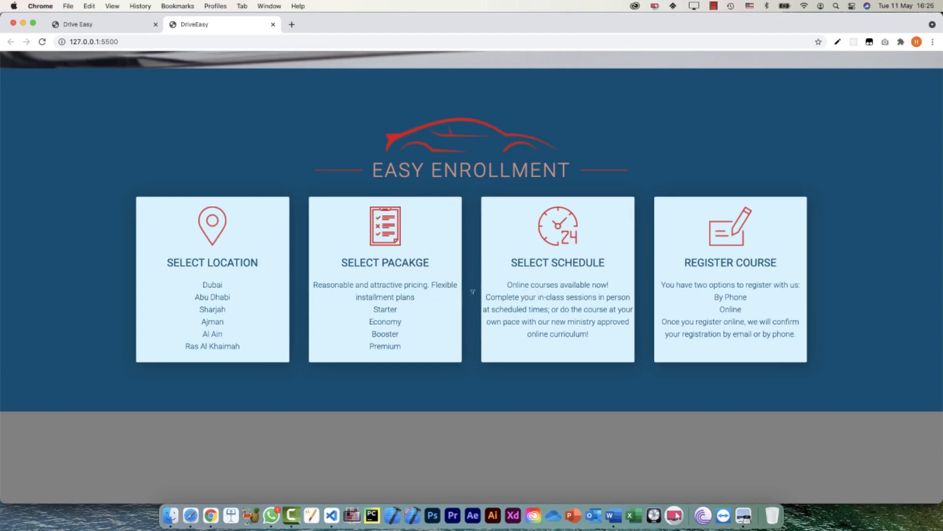
pyautogui.moveTo(387, 304)
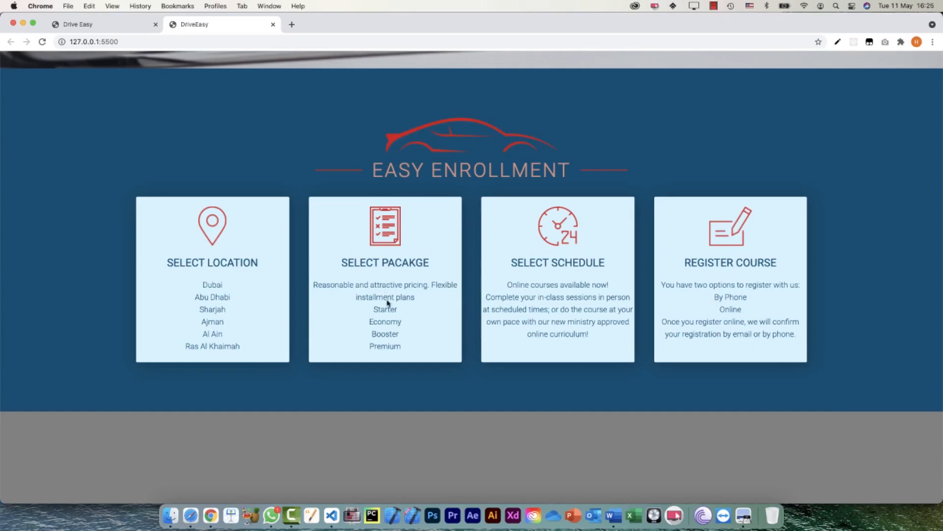
pyautogui.moveTo(379, 342)
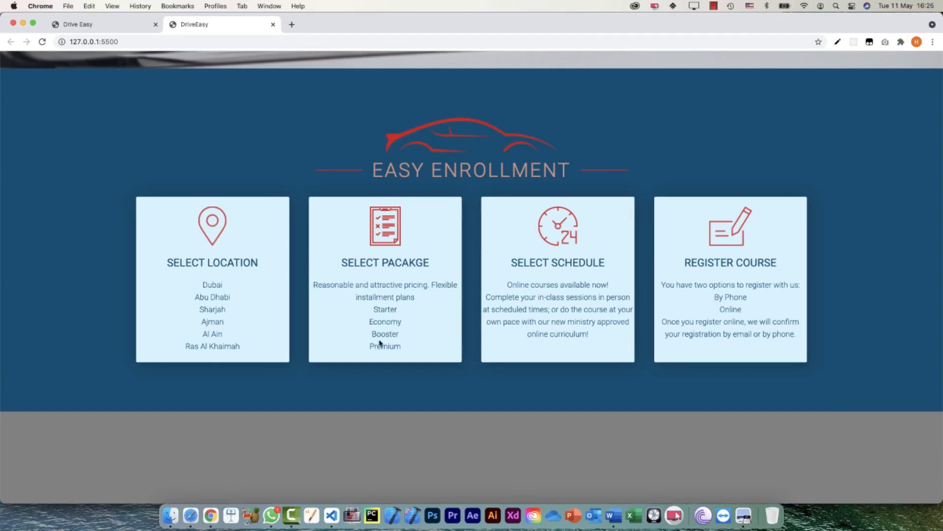
pyautogui.moveTo(797, 305)
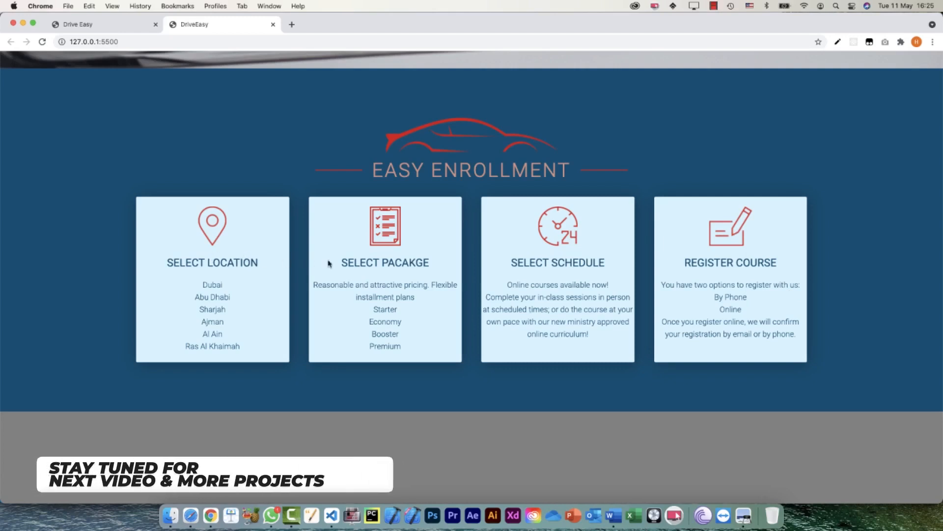
pyautogui.moveTo(25, 439)
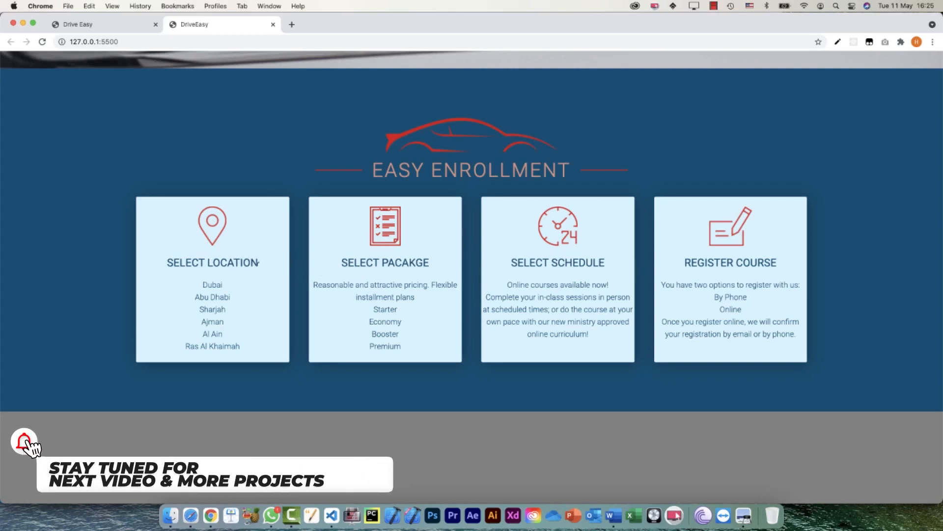
pyautogui.moveTo(30, 505)
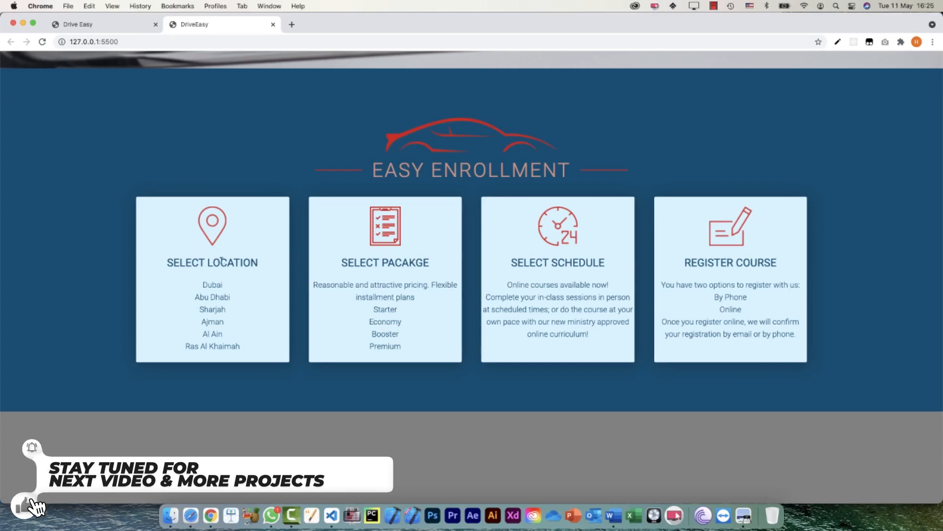